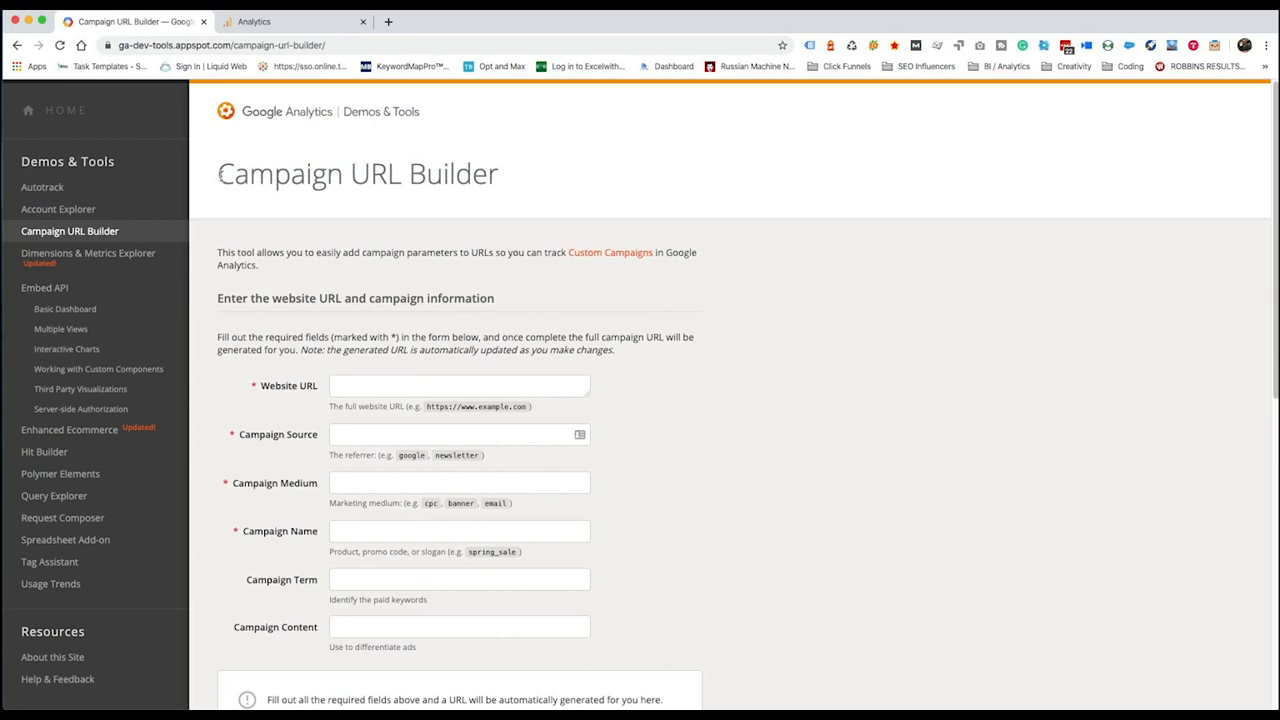
pyautogui.click(220, 45)
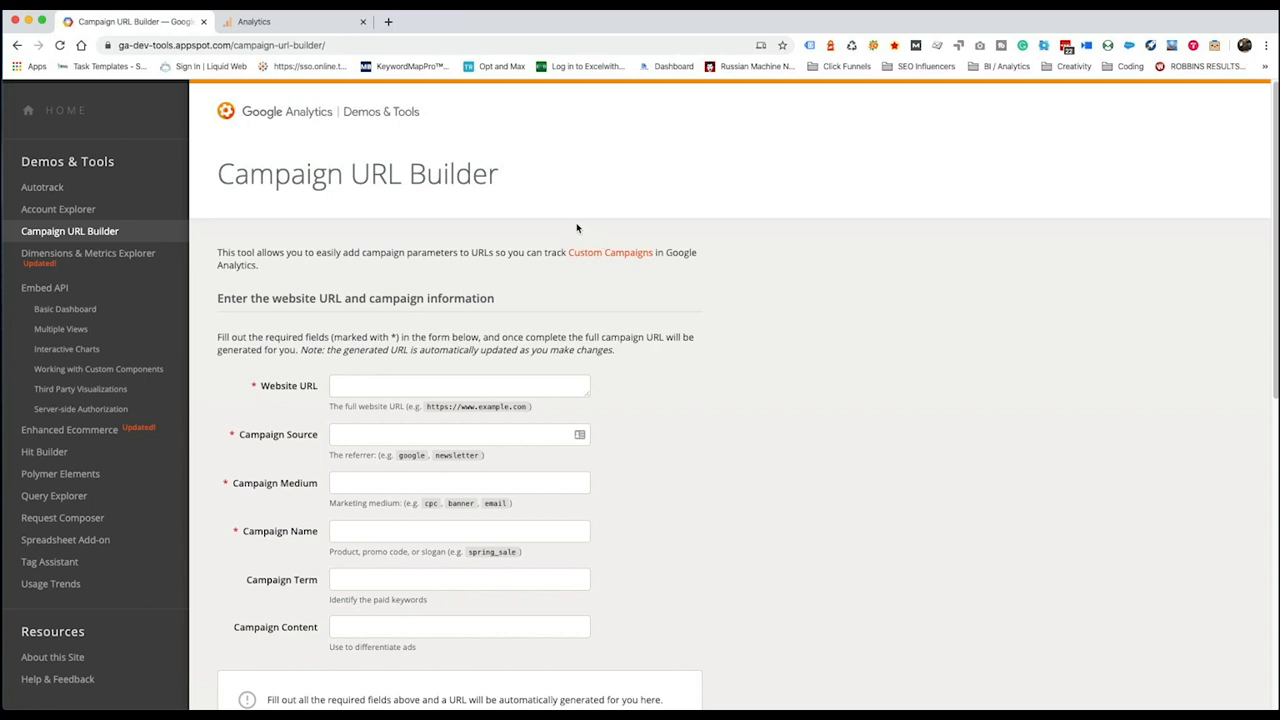
pyautogui.moveTo(387, 248)
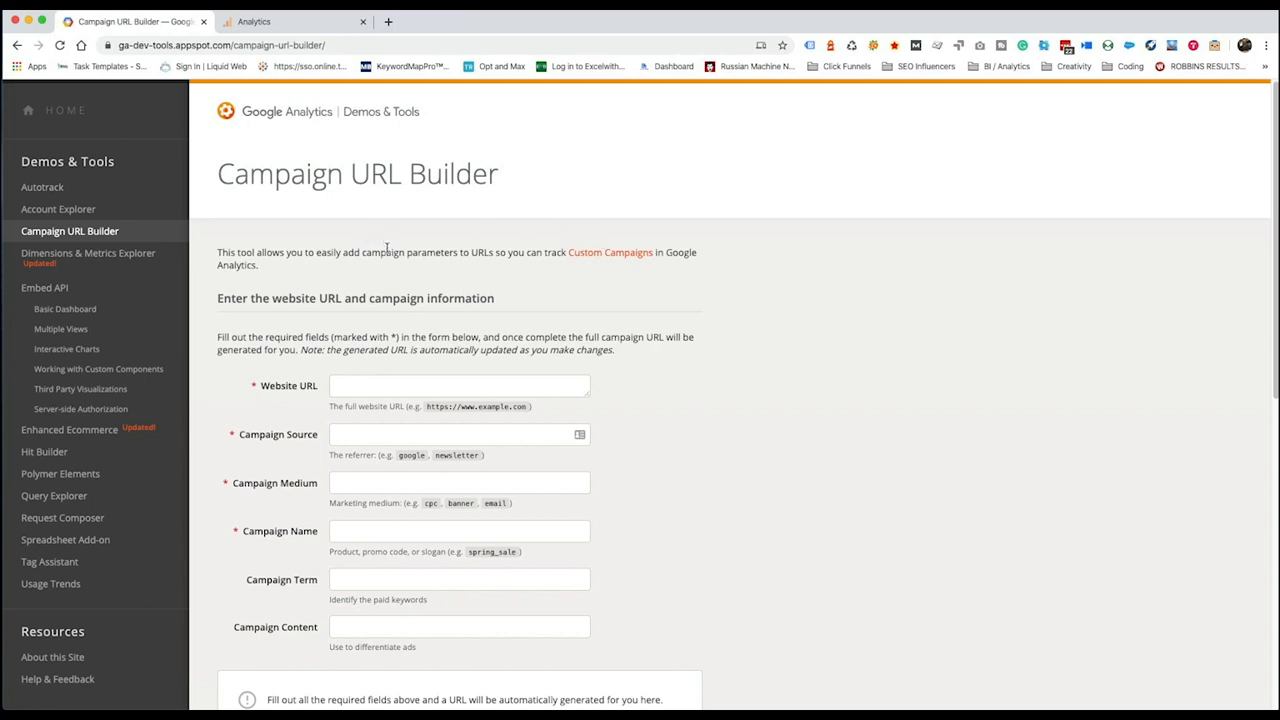
pyautogui.moveTo(466, 314)
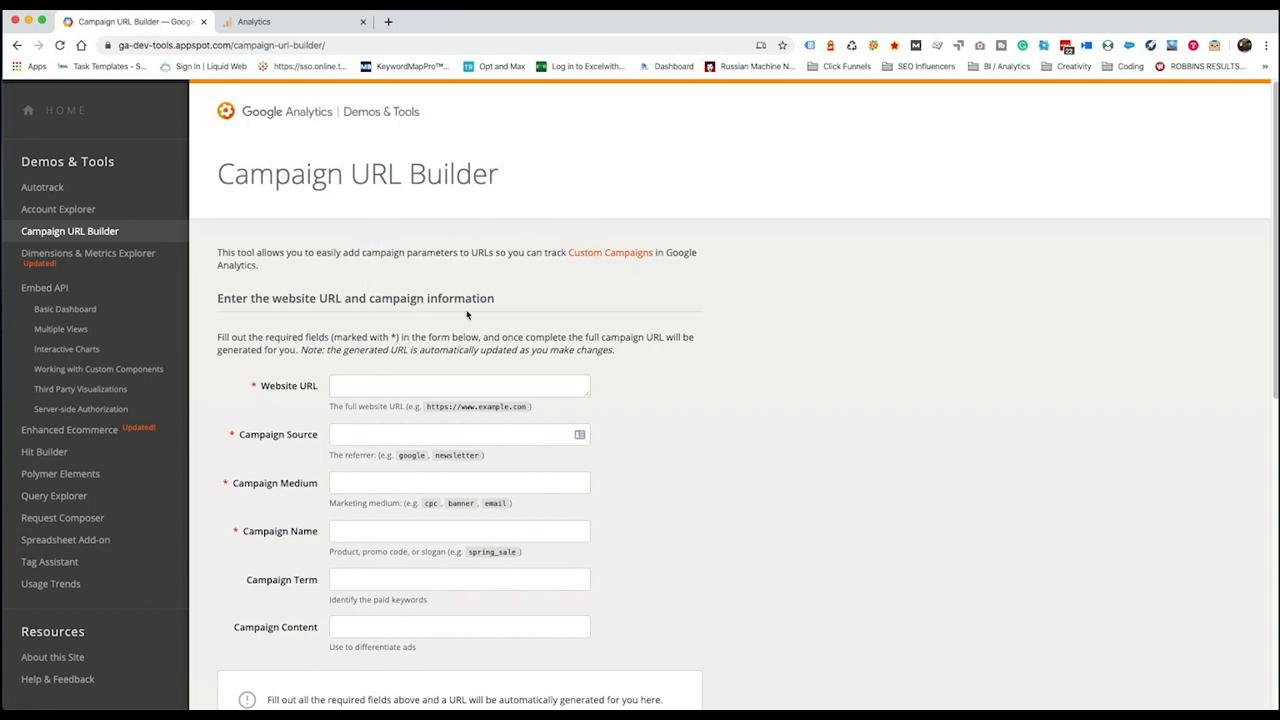
pyautogui.moveTo(461, 283)
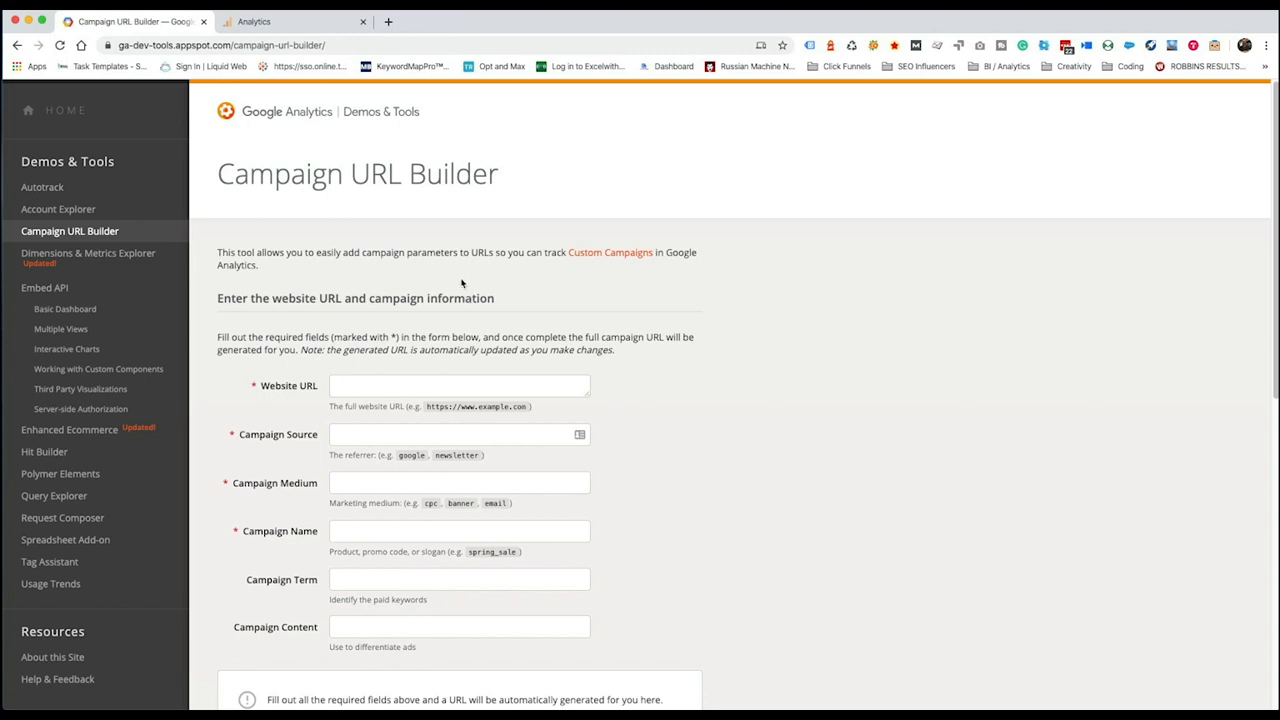
pyautogui.moveTo(288, 278)
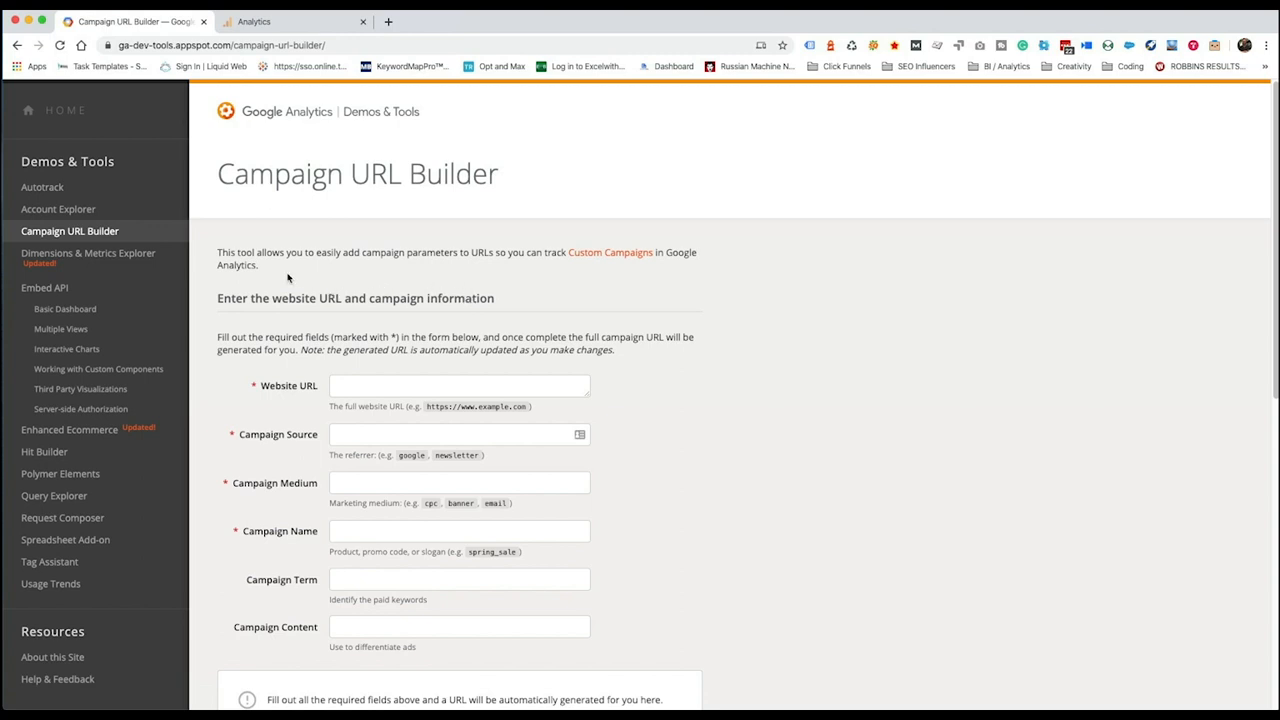
pyautogui.moveTo(253, 391)
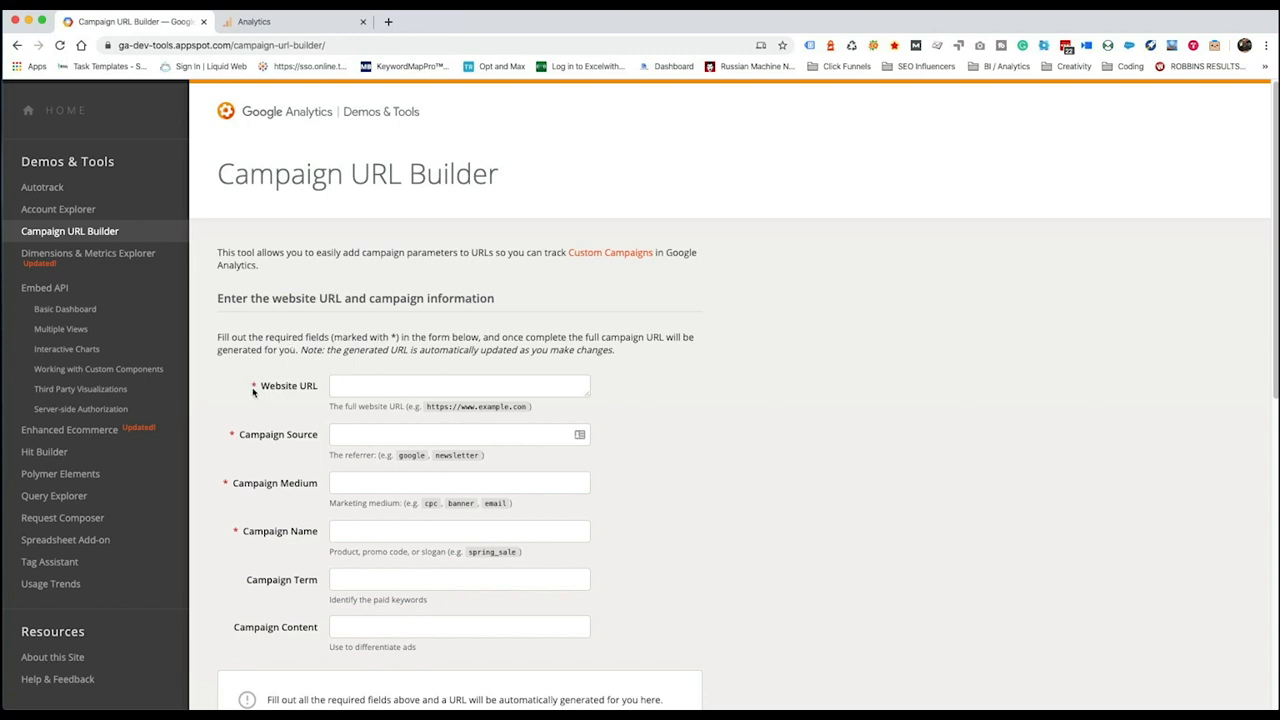
pyautogui.click(459, 386)
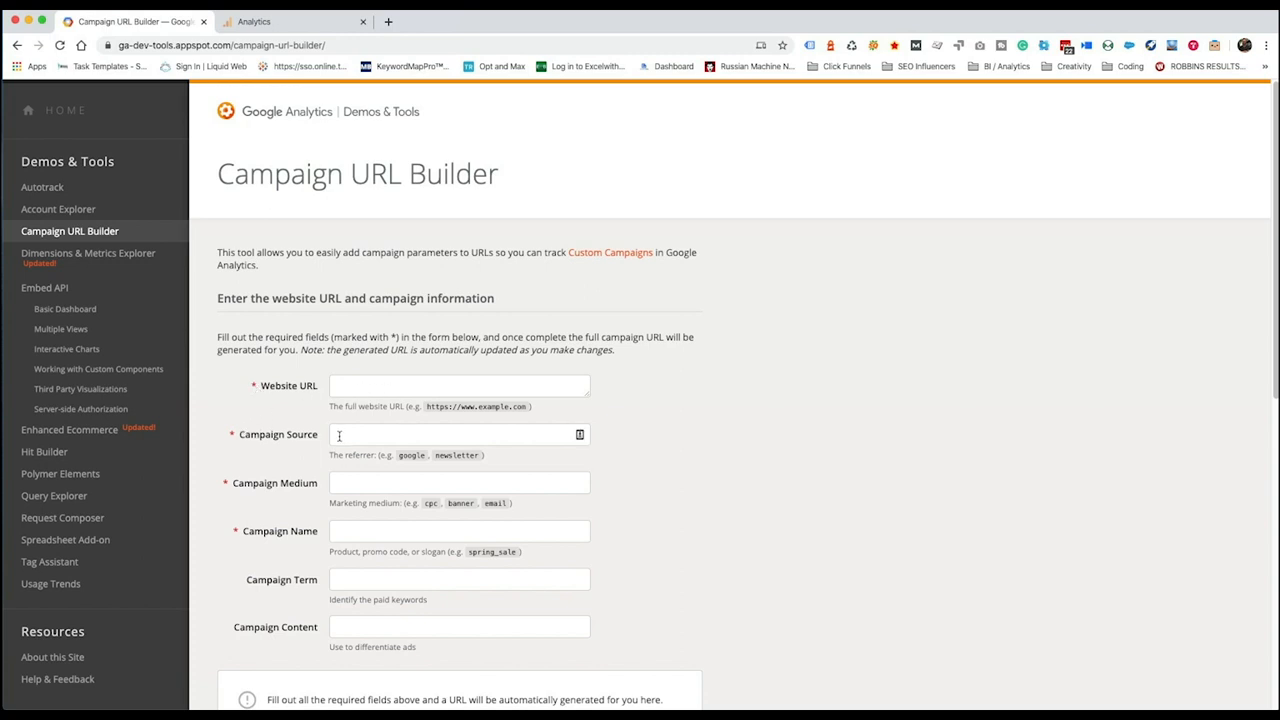
pyautogui.moveTo(320, 458)
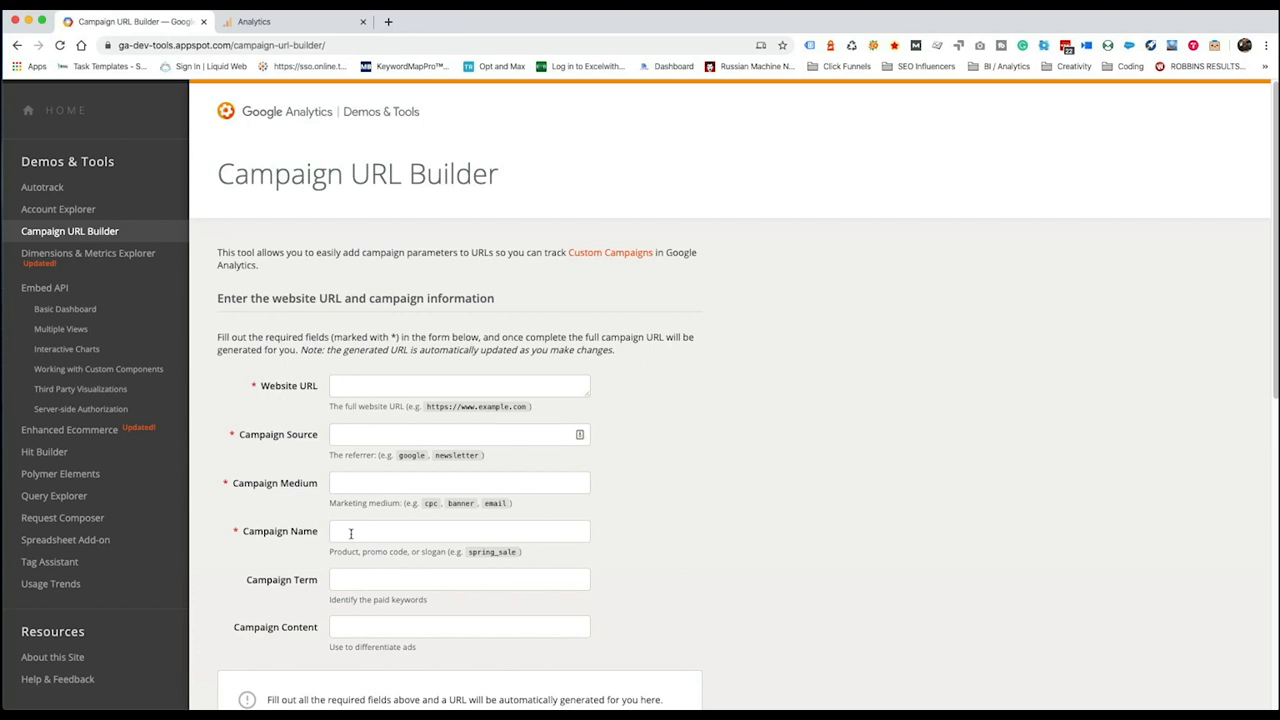
pyautogui.moveTo(416, 541)
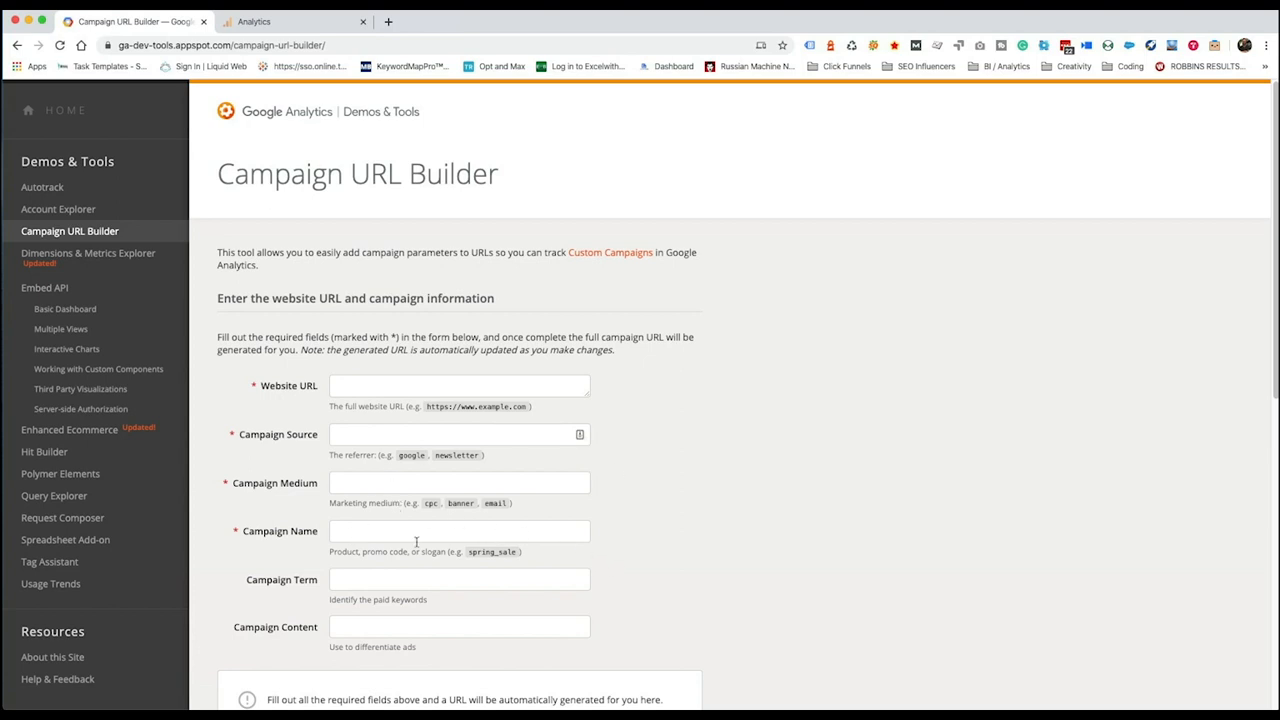
pyautogui.scroll(-3)
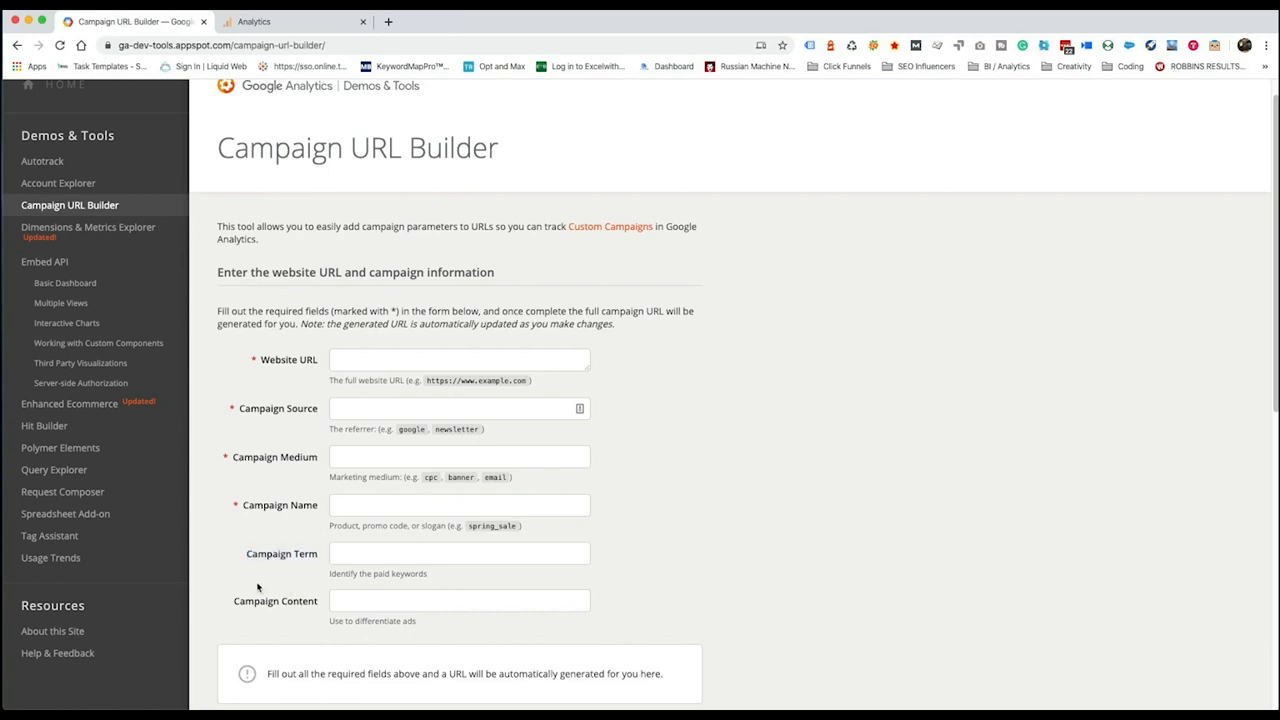
pyautogui.scroll(-3)
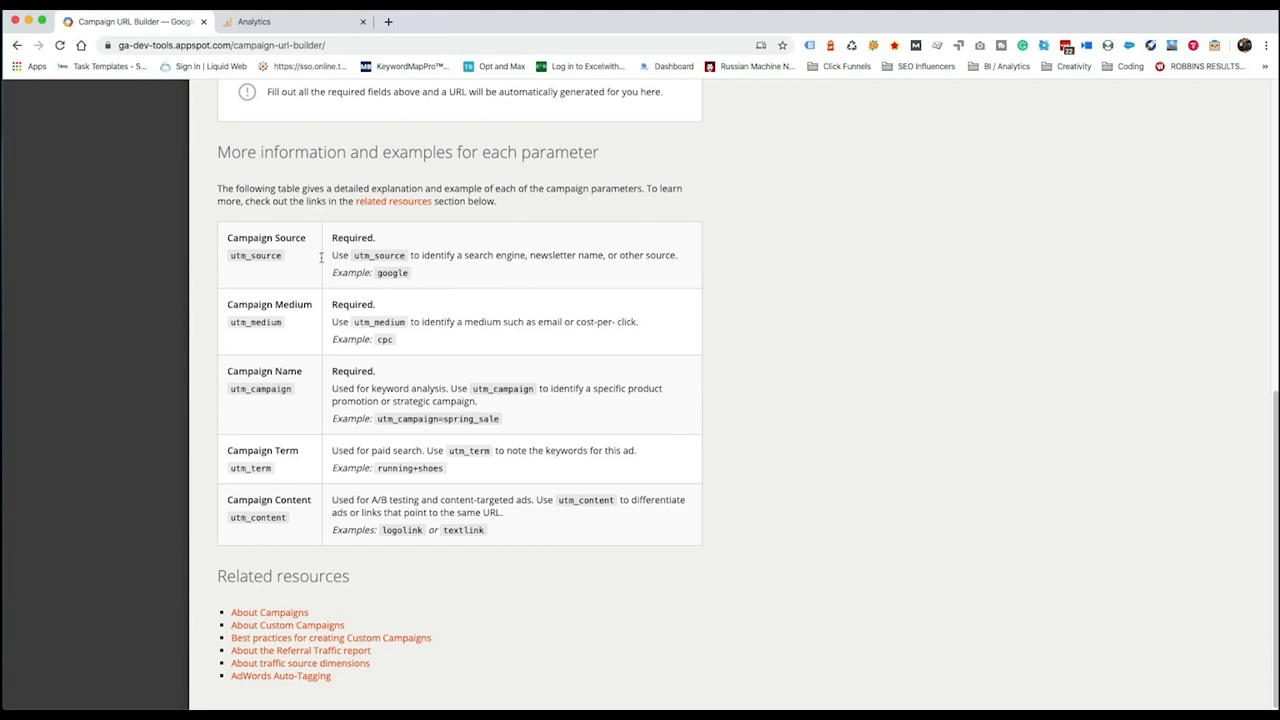
pyautogui.moveTo(398, 298)
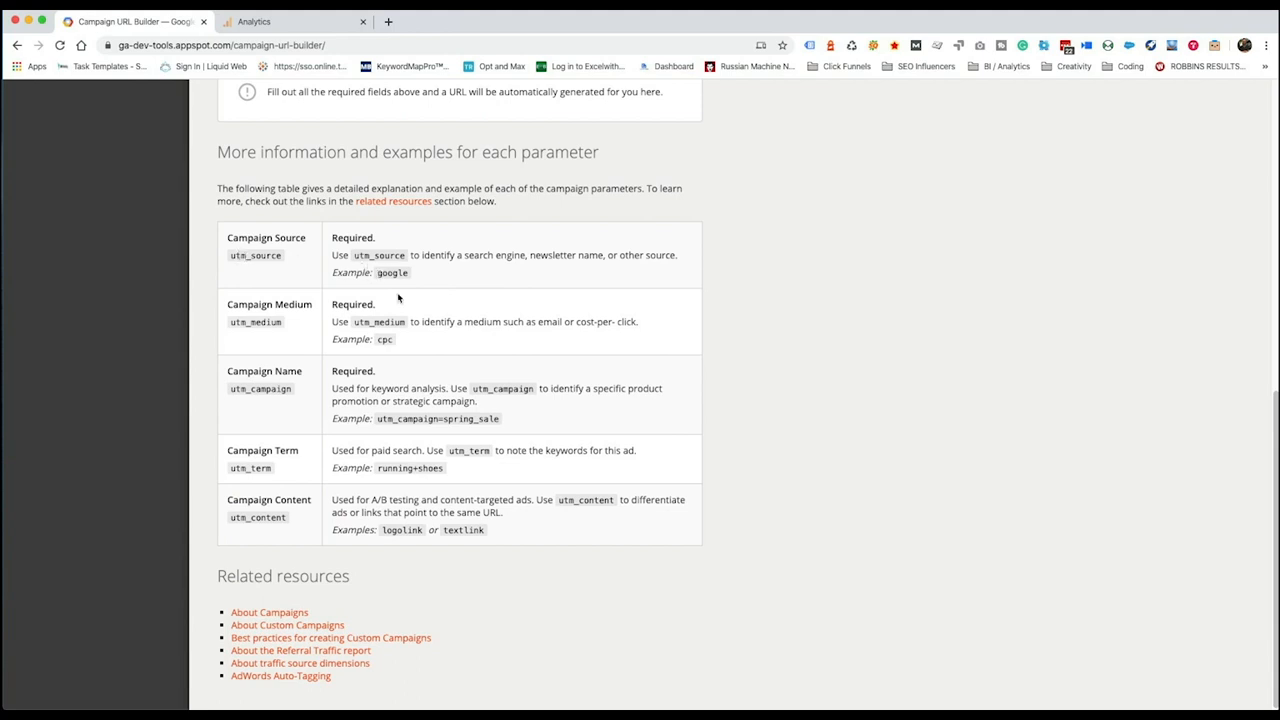
pyautogui.moveTo(443, 416)
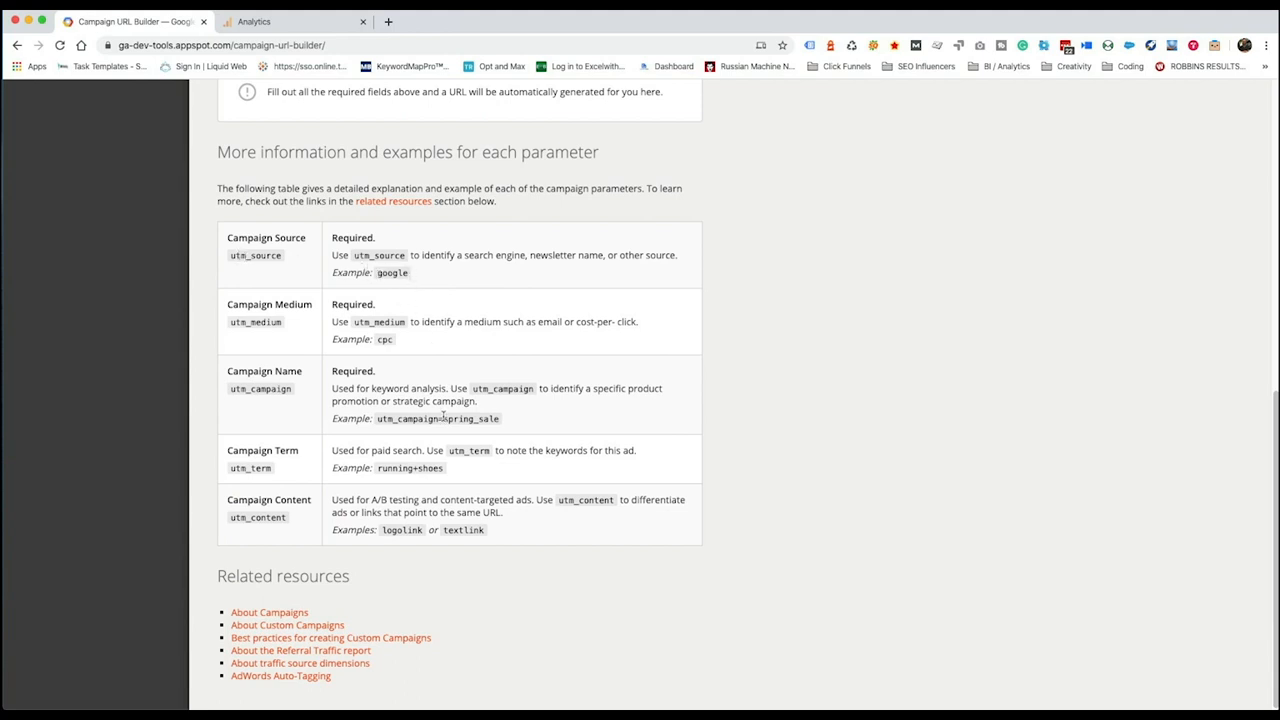
pyautogui.scroll(3)
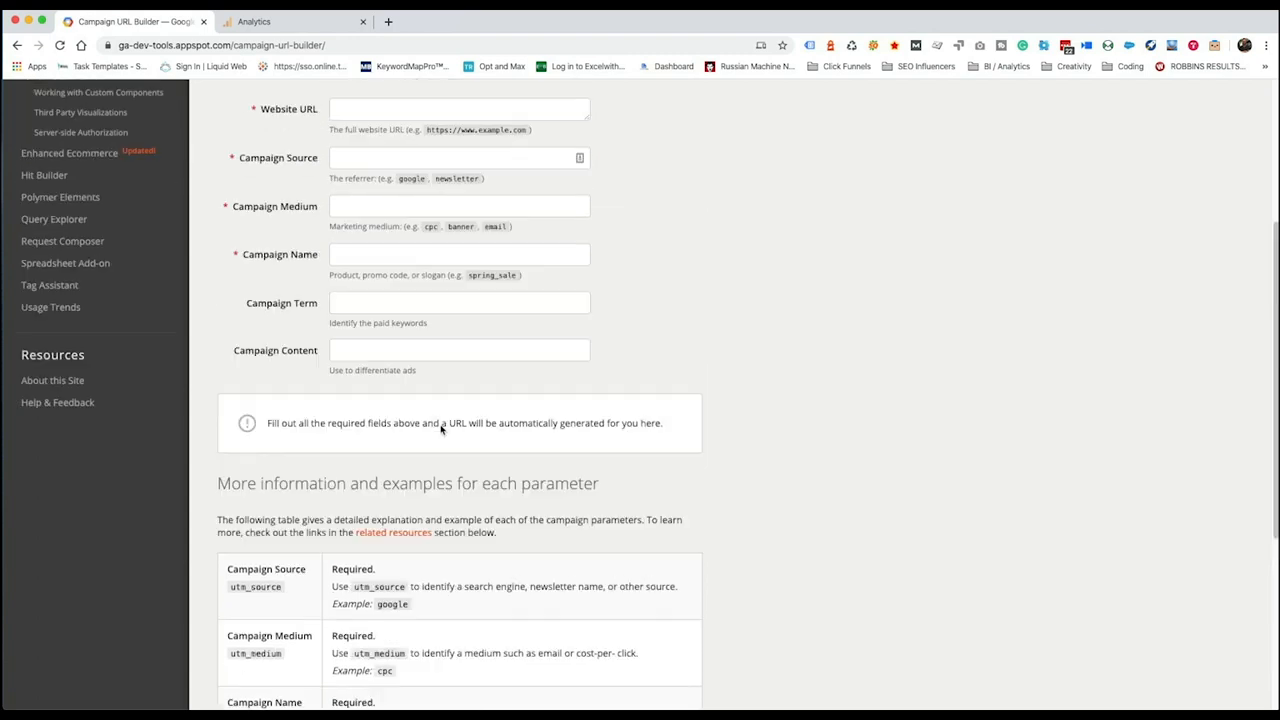
pyautogui.scroll(3)
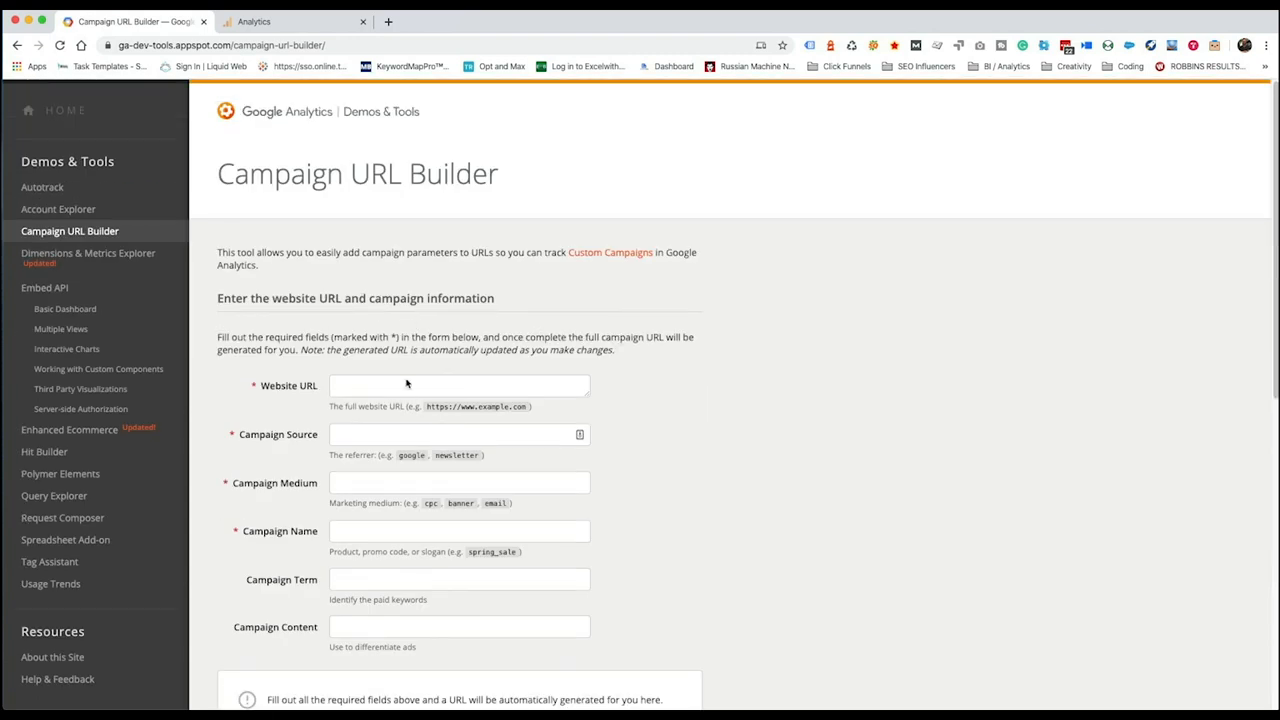
pyautogui.write('https://www.smamarketing')
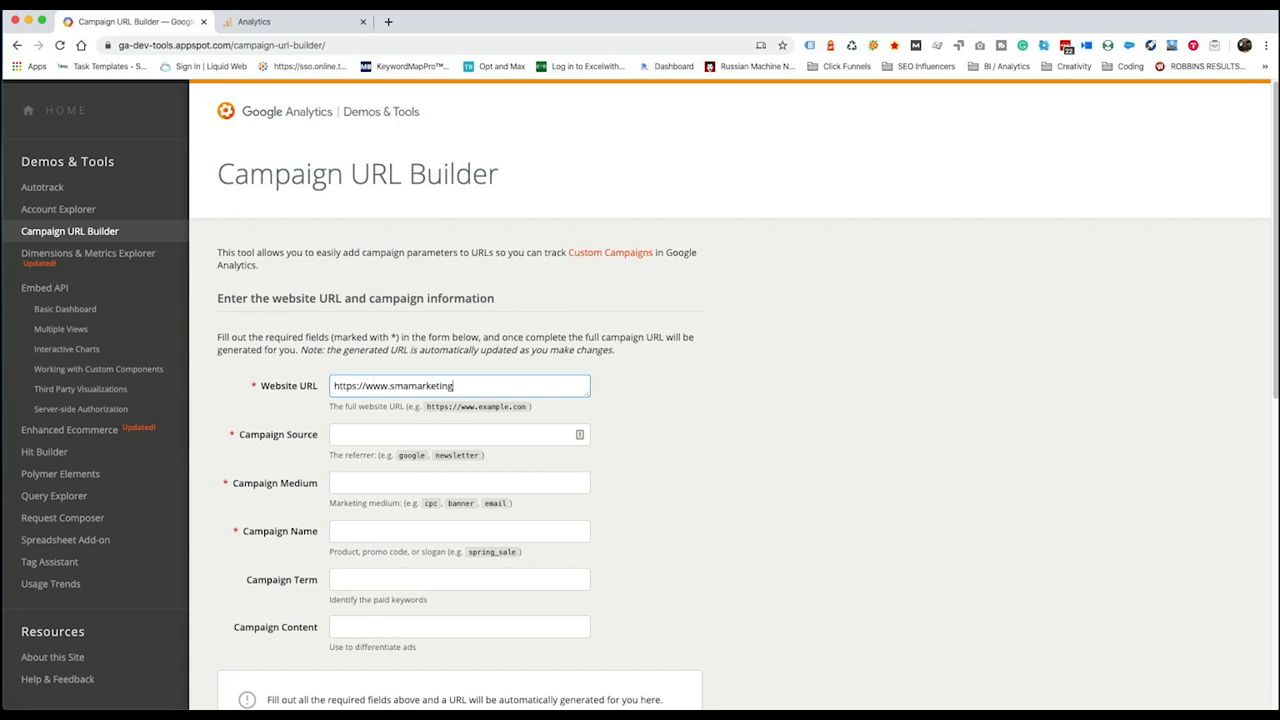
pyautogui.click(458, 434)
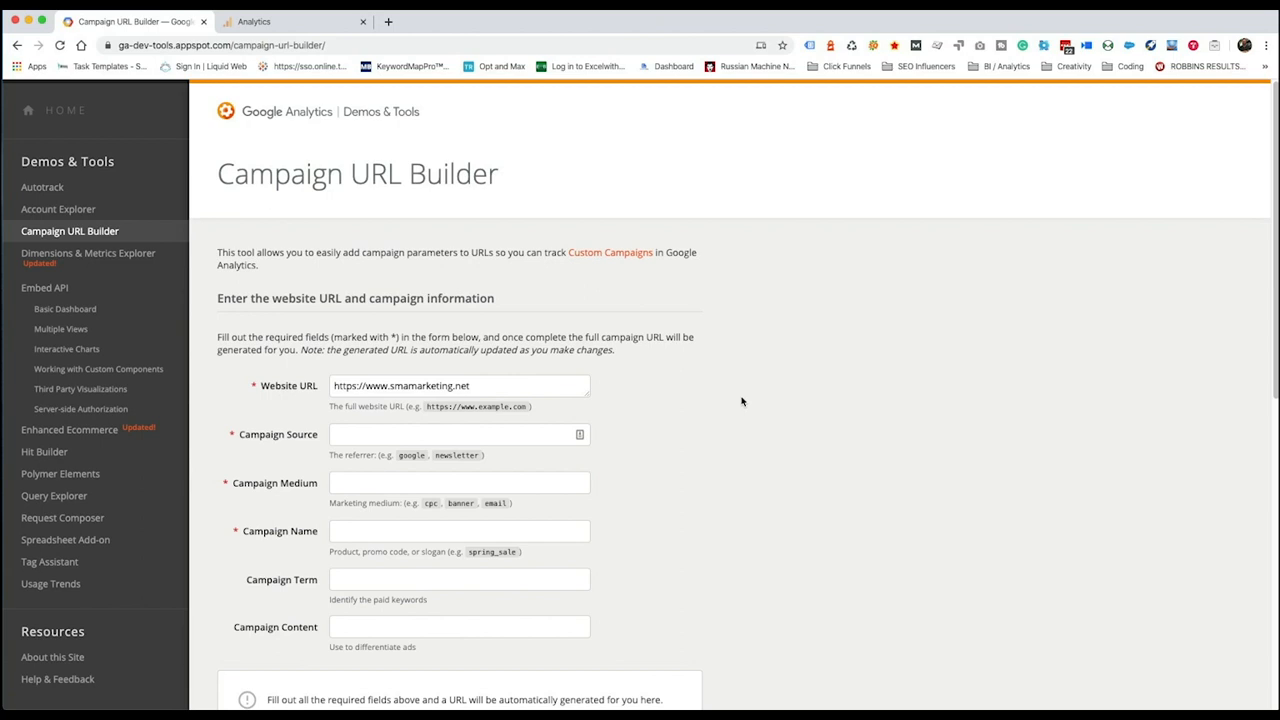
pyautogui.moveTo(707, 454)
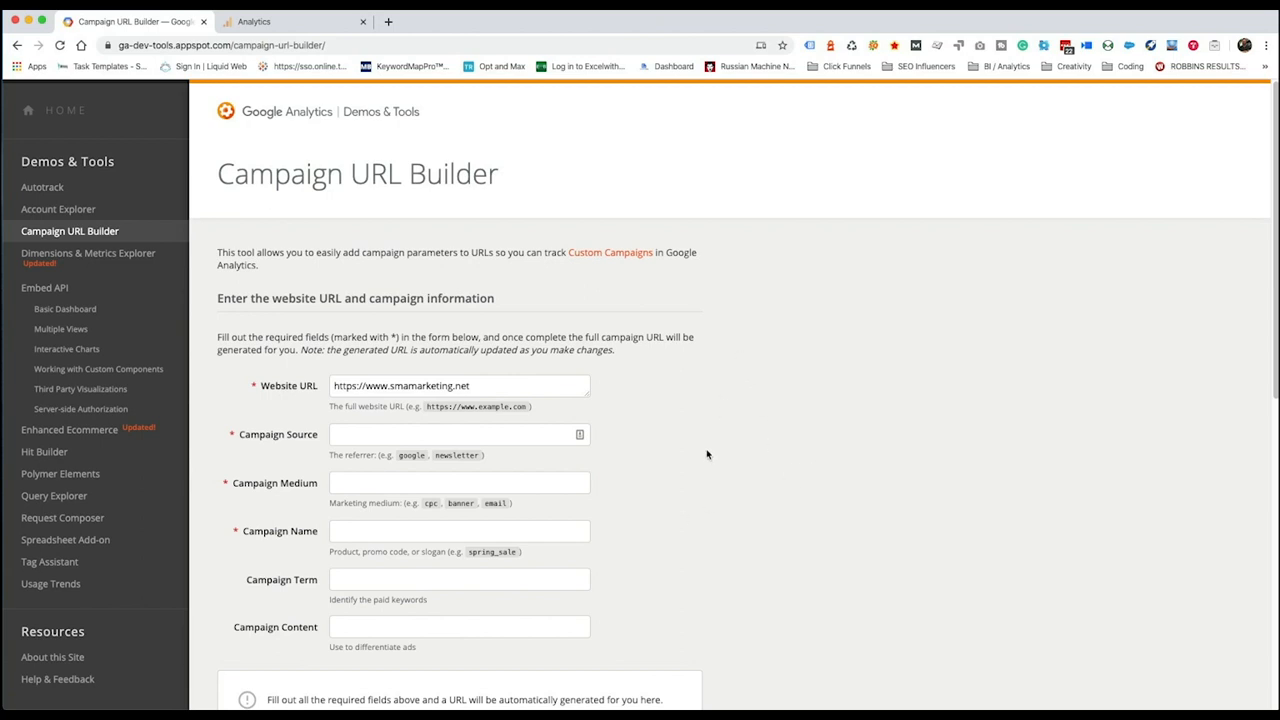
pyautogui.click(455, 434)
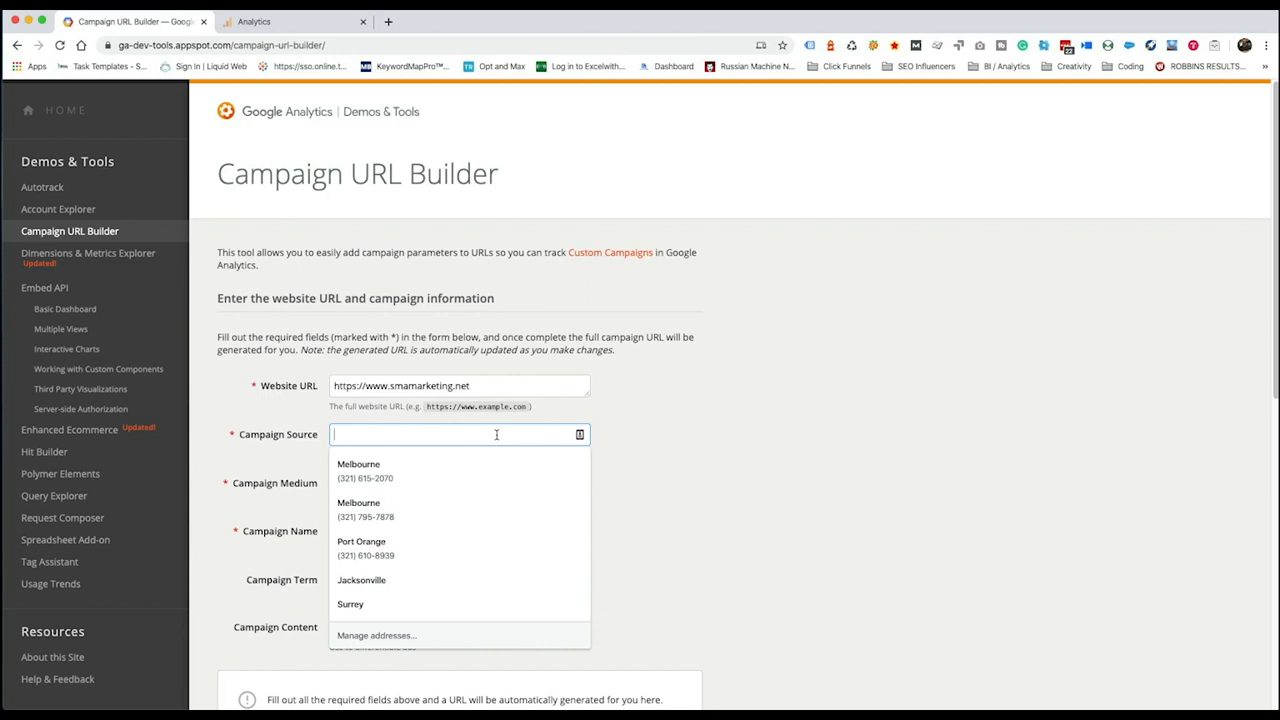
# Fill in Campaign Source pr-site, Medium referral and Name guestpost
pyautogui.write('pr site')
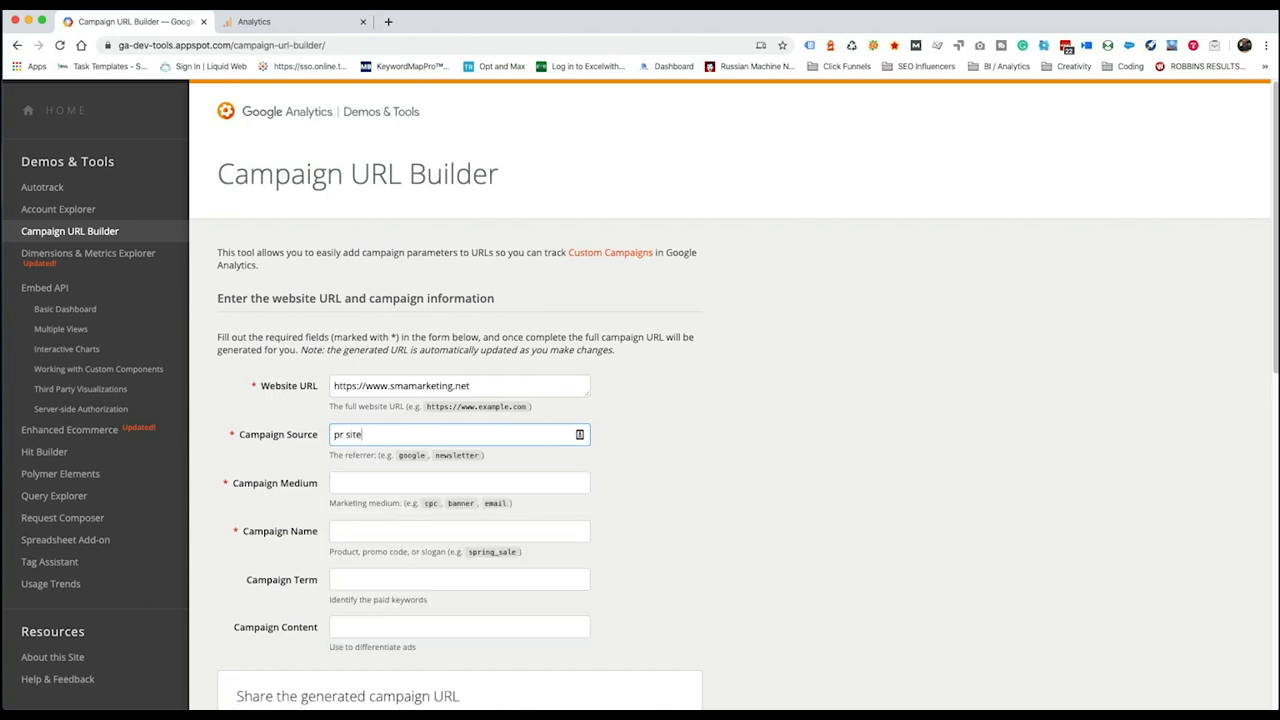
pyautogui.write('prite')
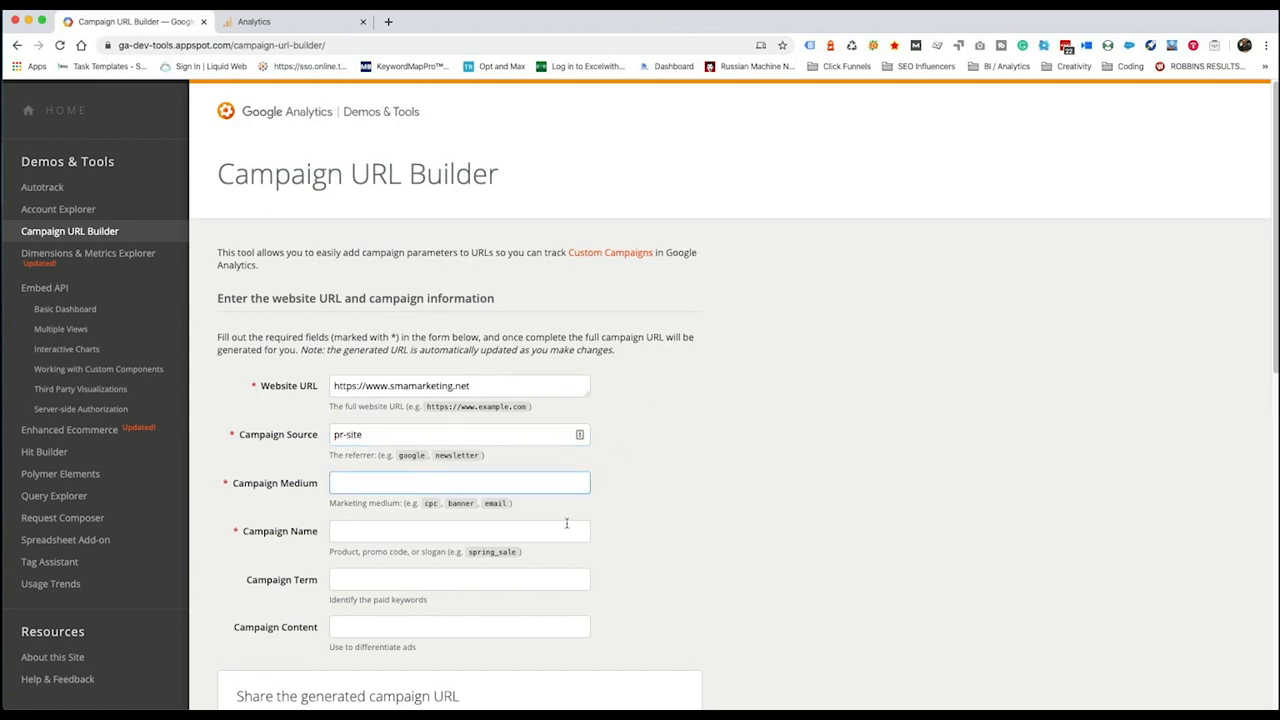
pyautogui.write('referral')
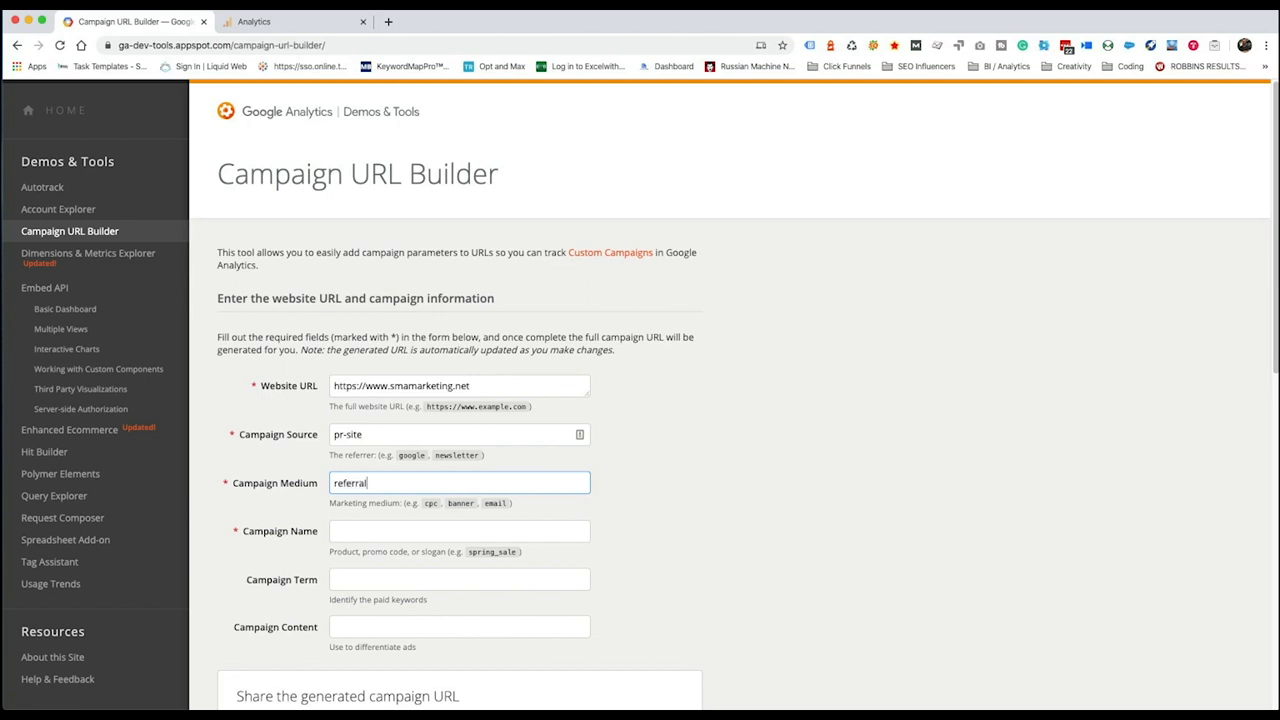
pyautogui.click(459, 531)
pyautogui.write('guestpost')
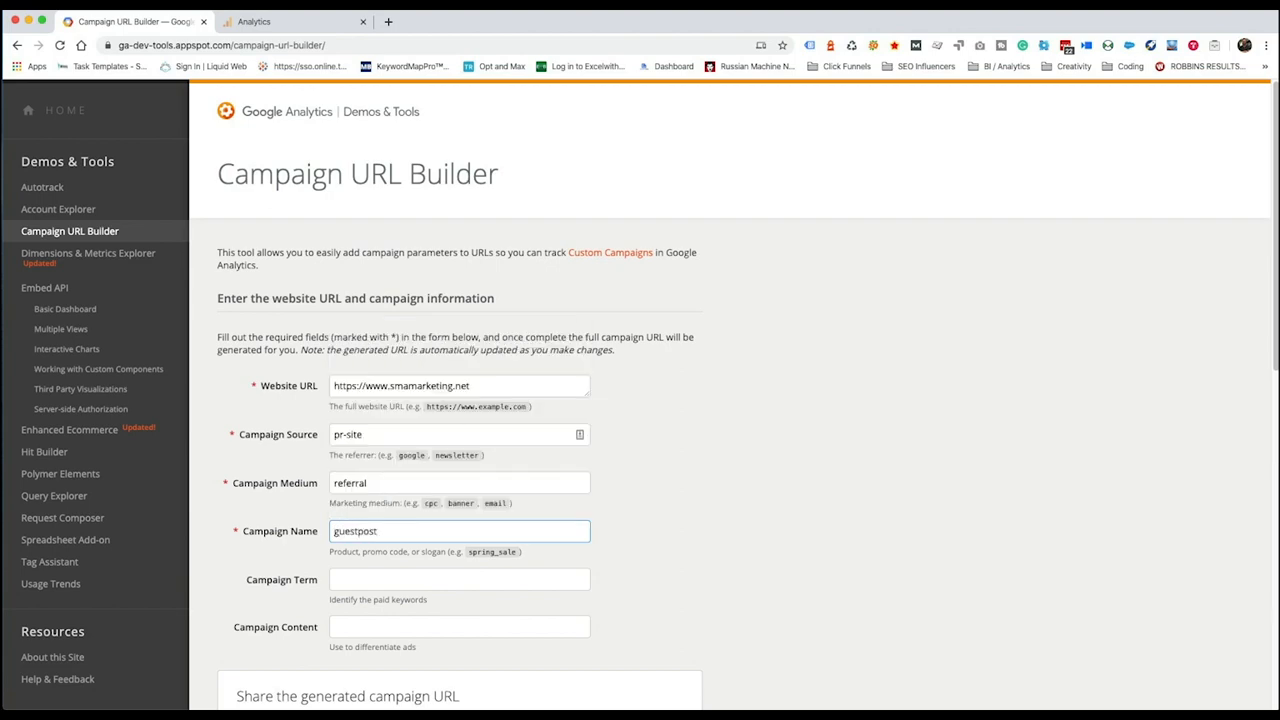
pyautogui.scroll(-3)
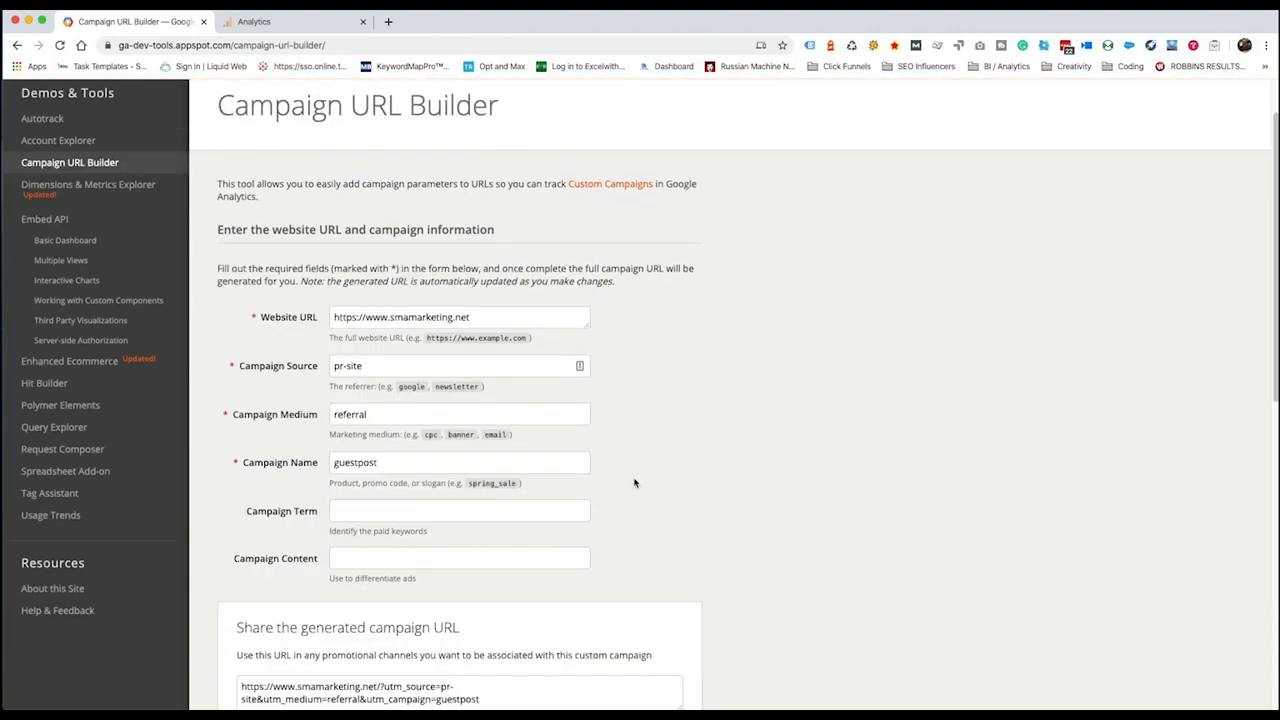
# Select the website address portion of the generated guestpost campaign URL
pyautogui.scroll(-3)
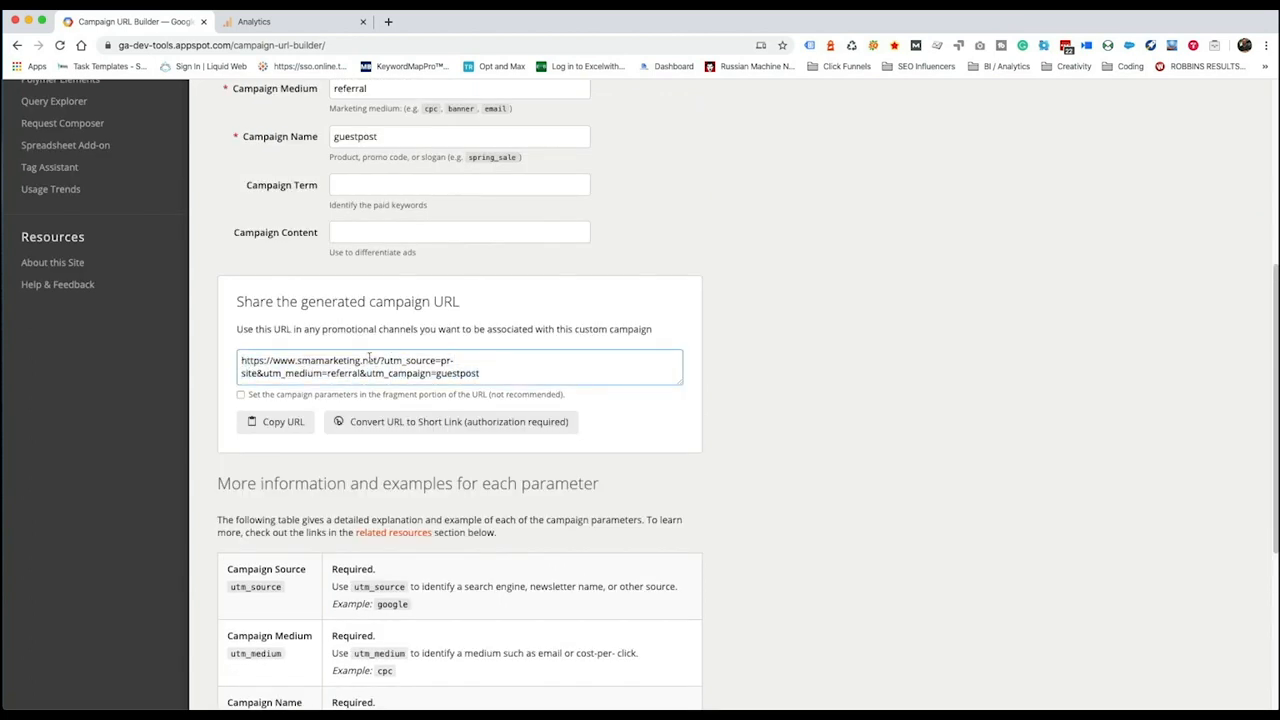
pyautogui.click(310, 366)
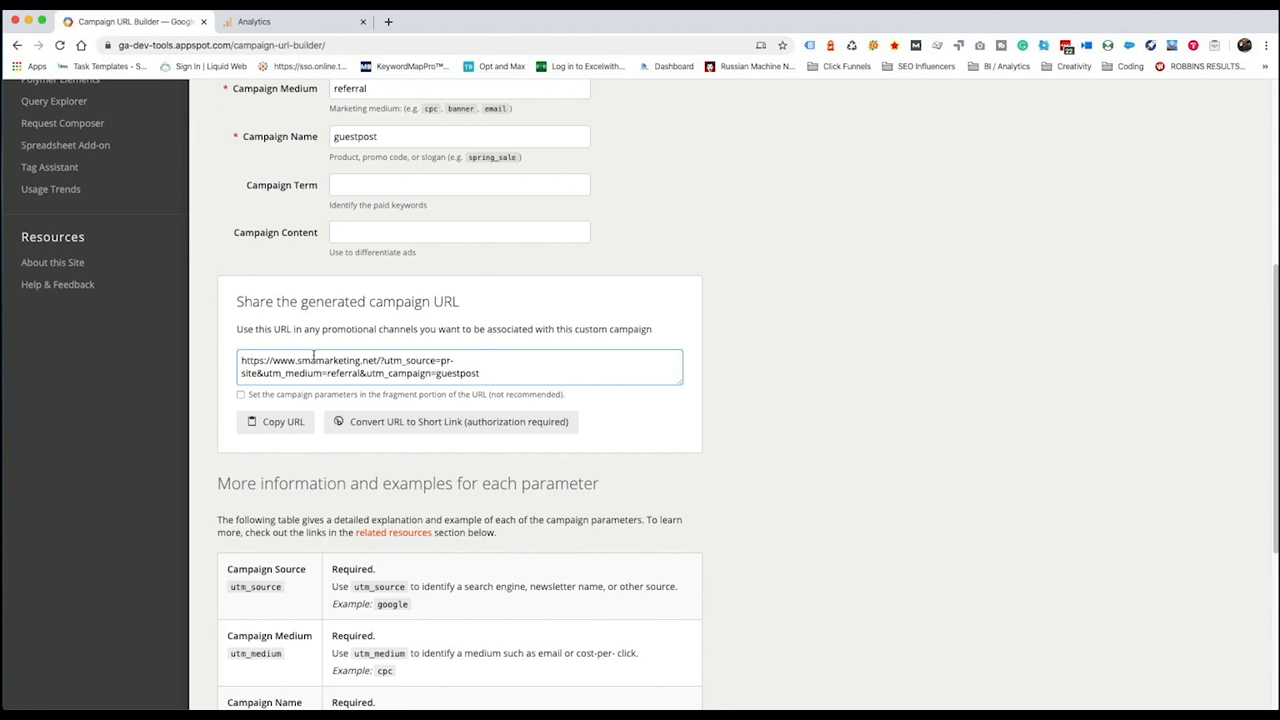
pyautogui.scroll(-3)
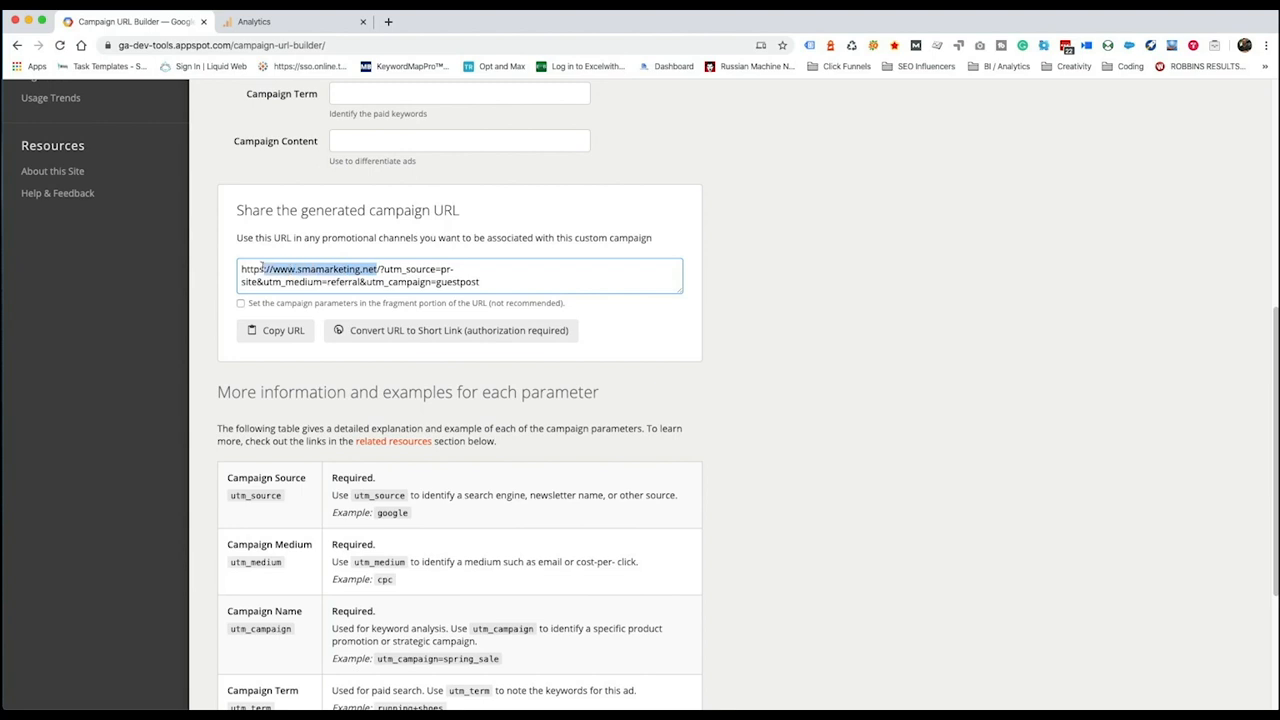
pyautogui.doubleClick(390, 269)
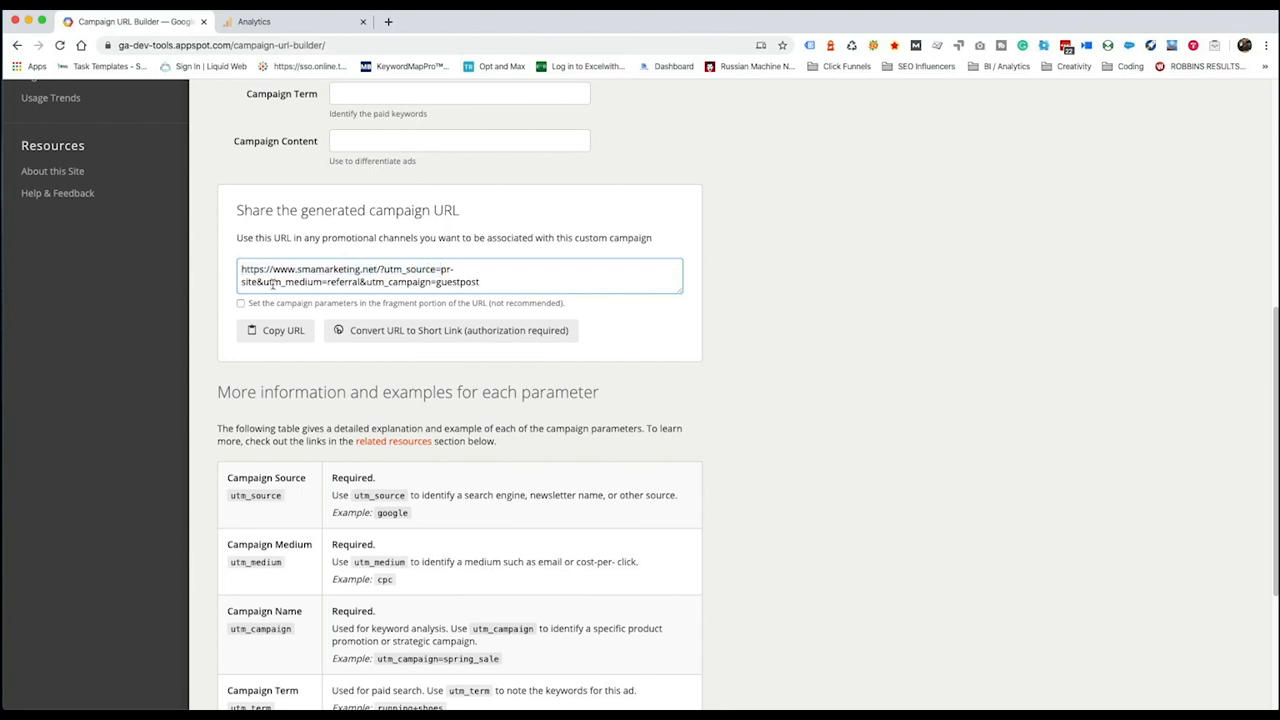
pyautogui.doubleClick(398, 282)
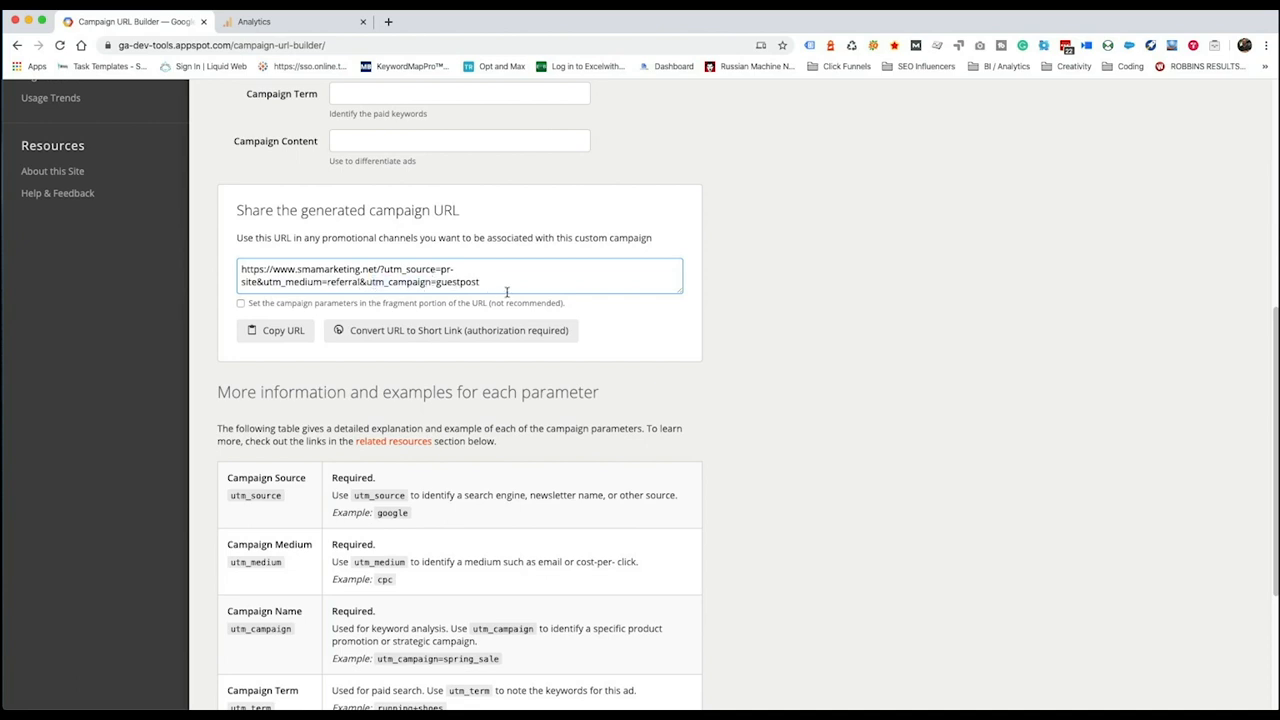
pyautogui.moveTo(479, 252)
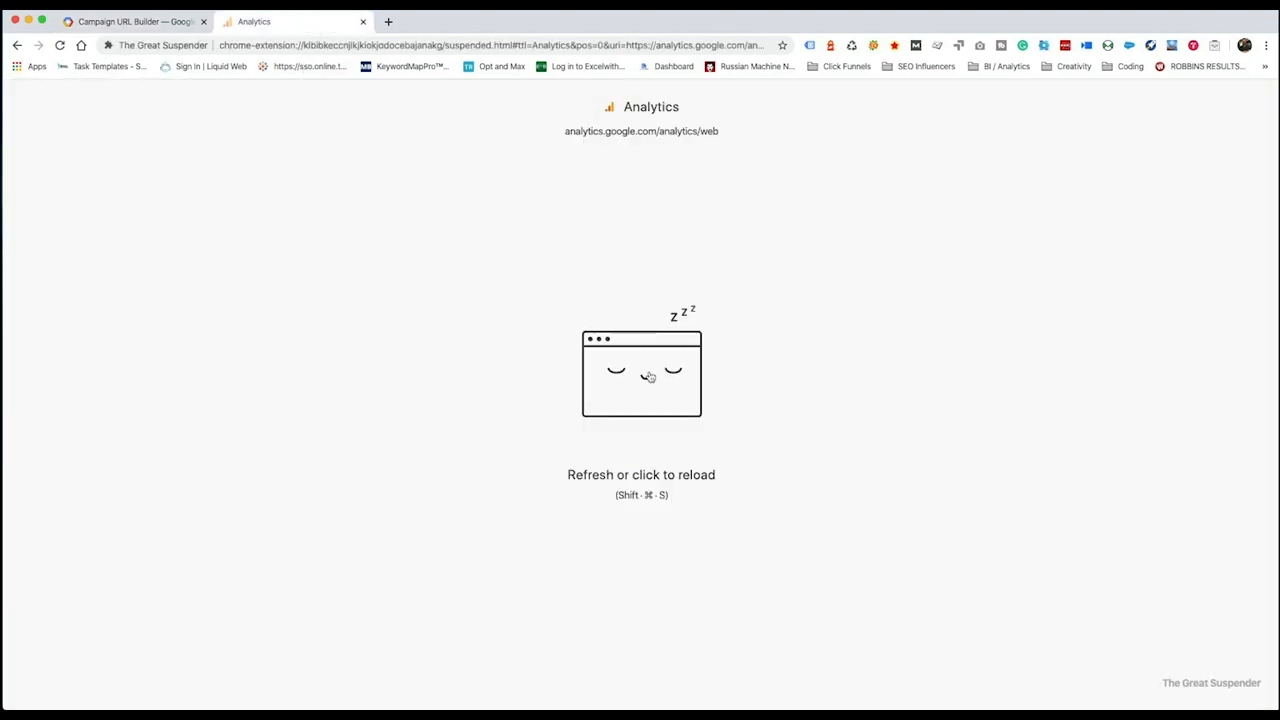
# Reload the Analytics dashboard and expand Acquisition > All Traffic toward Referrals
pyautogui.click(640, 375)
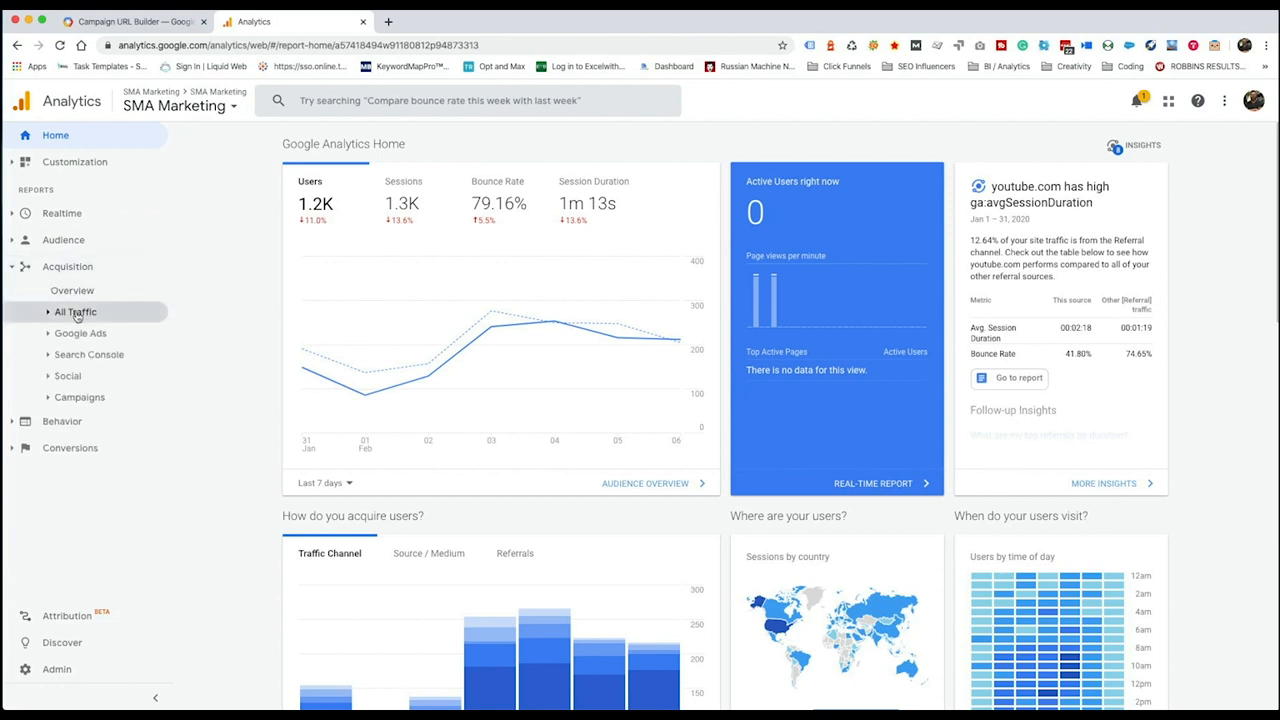
pyautogui.click(75, 311)
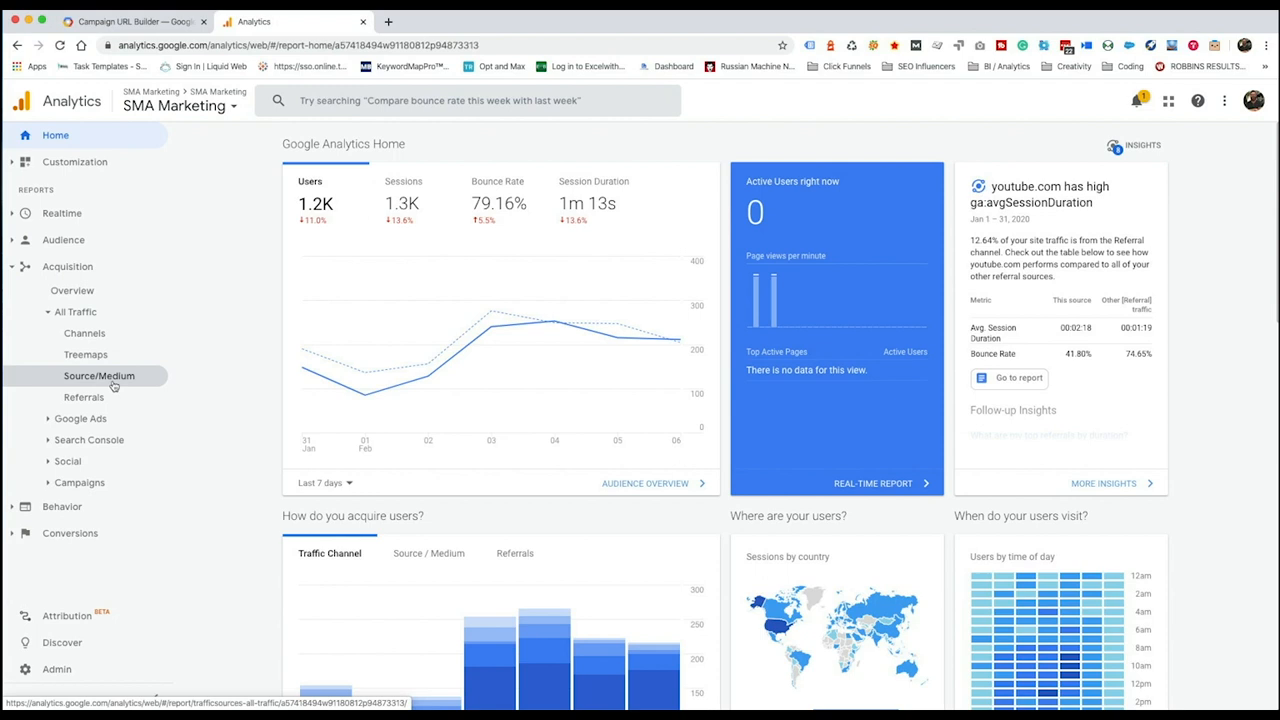
pyautogui.click(83, 397)
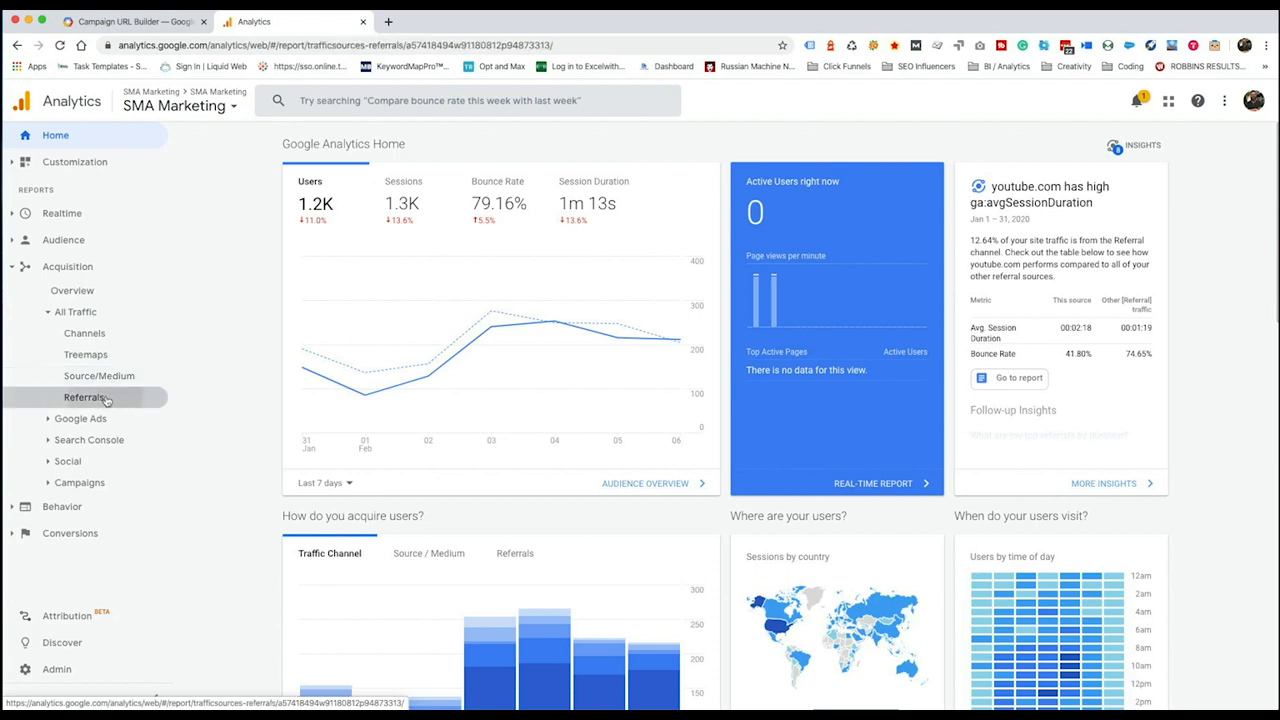
# Open Referrals to list sources like pinterest.com, youtube.com and business2community.com
pyautogui.click(83, 397)
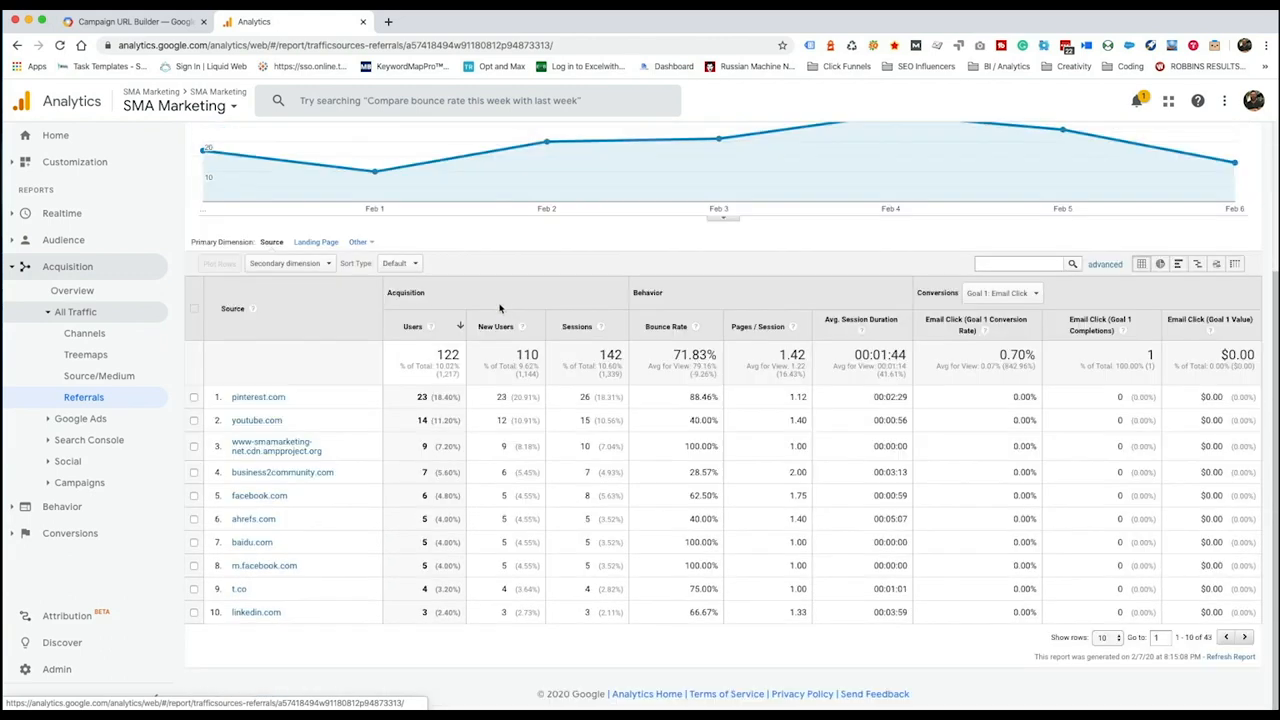
pyautogui.moveTo(296, 446)
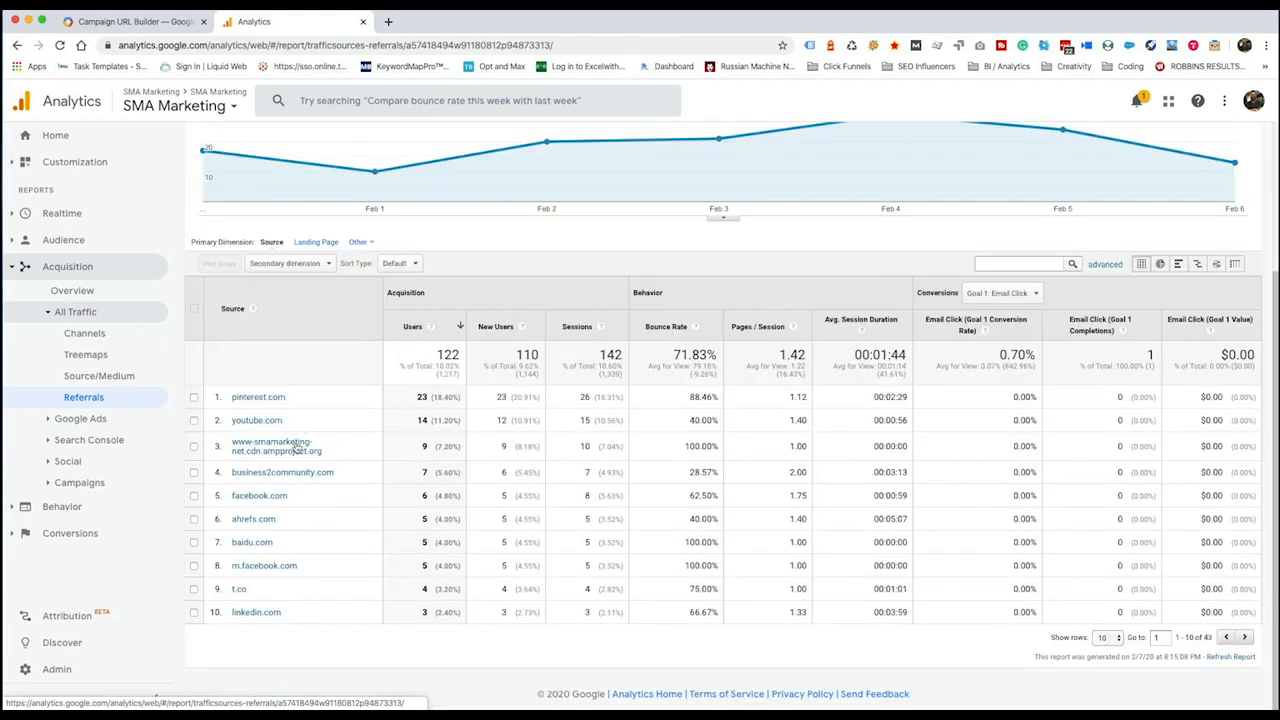
pyautogui.moveTo(350, 477)
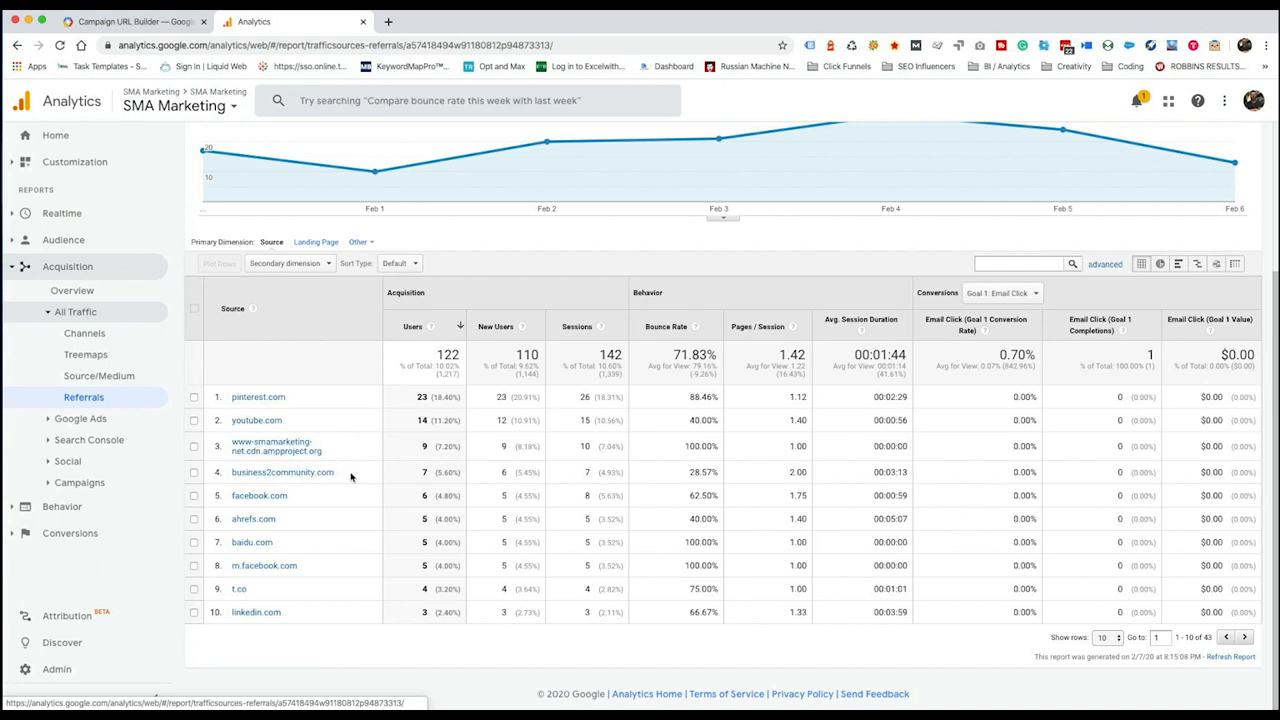
pyautogui.moveTo(305, 497)
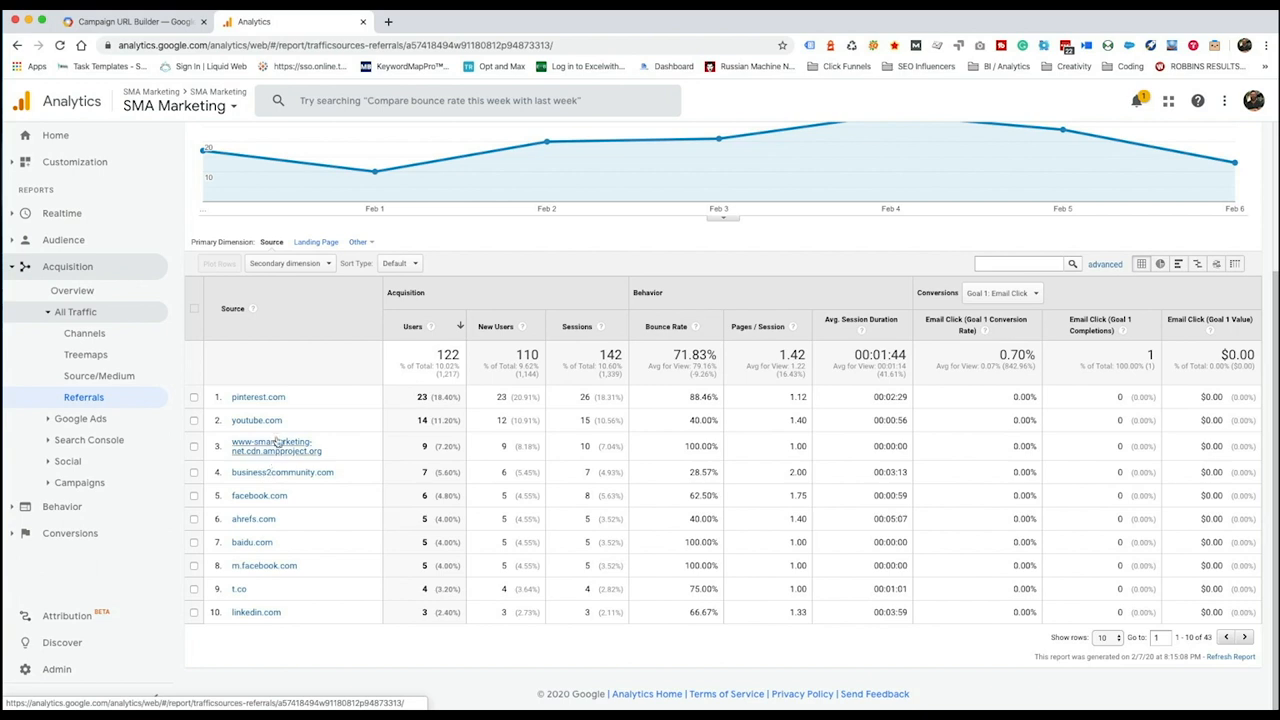
pyautogui.moveTo(368, 543)
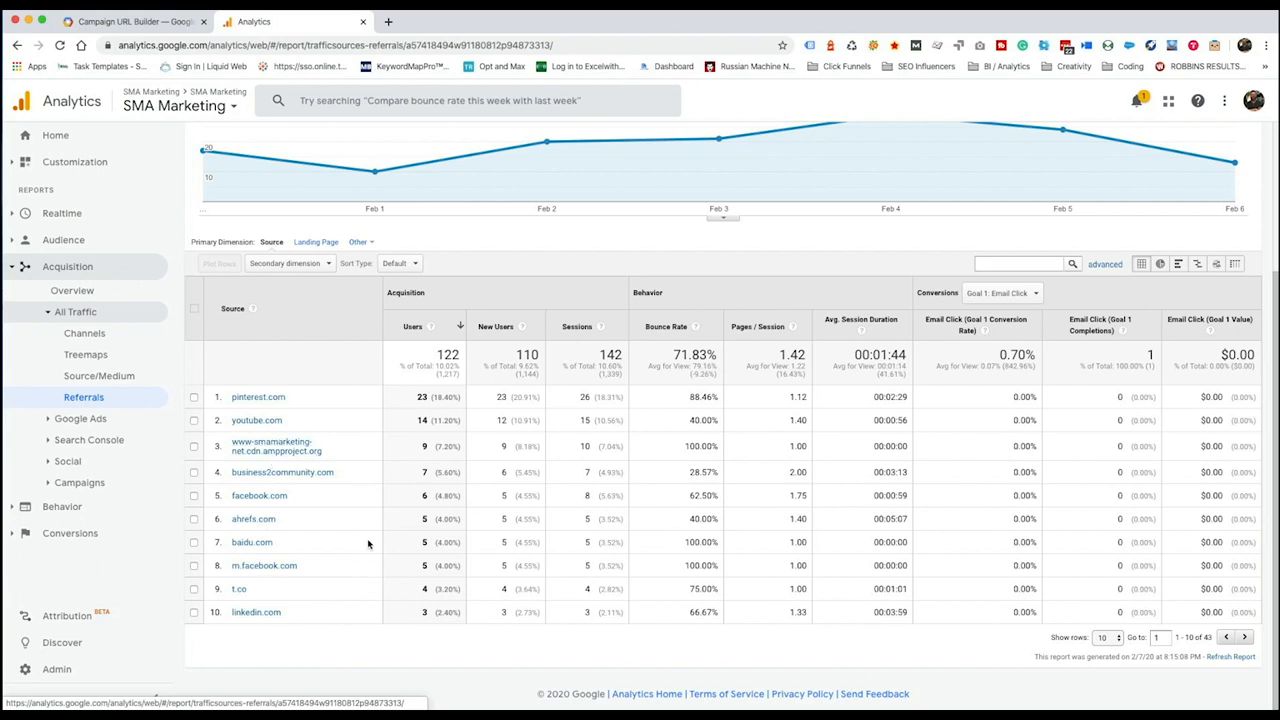
pyautogui.moveTo(252, 542)
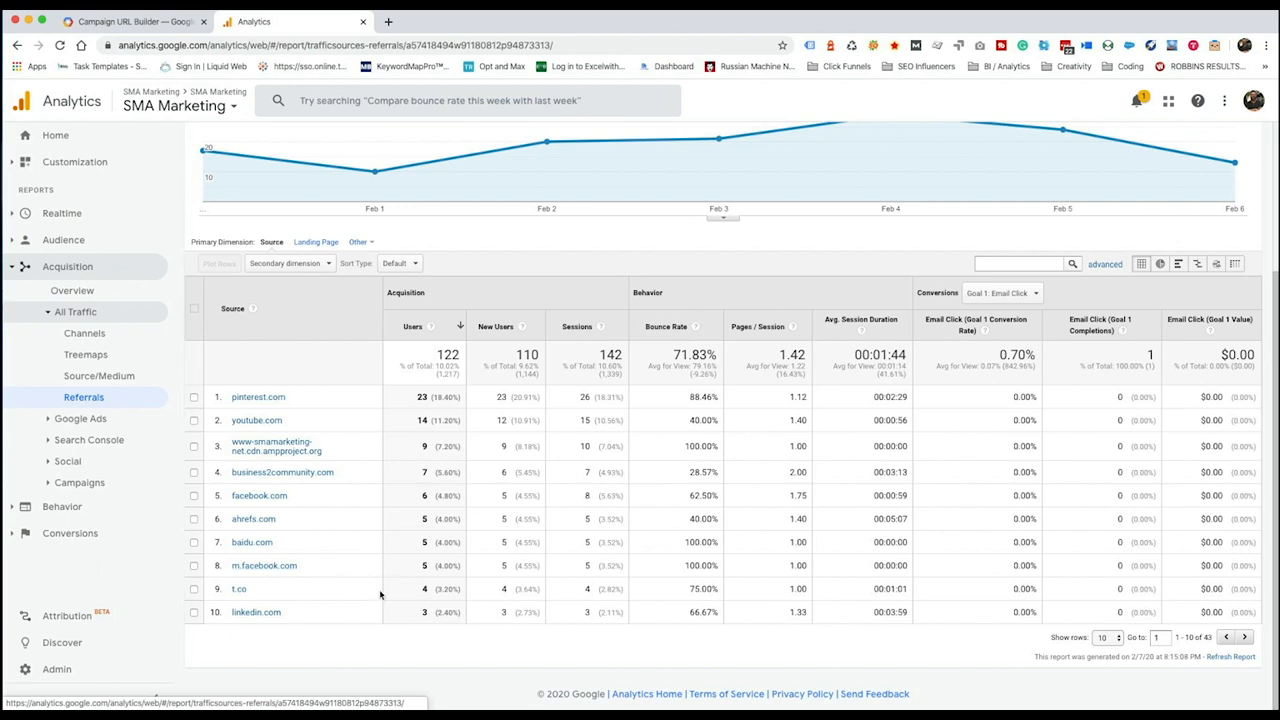
pyautogui.moveTo(400, 624)
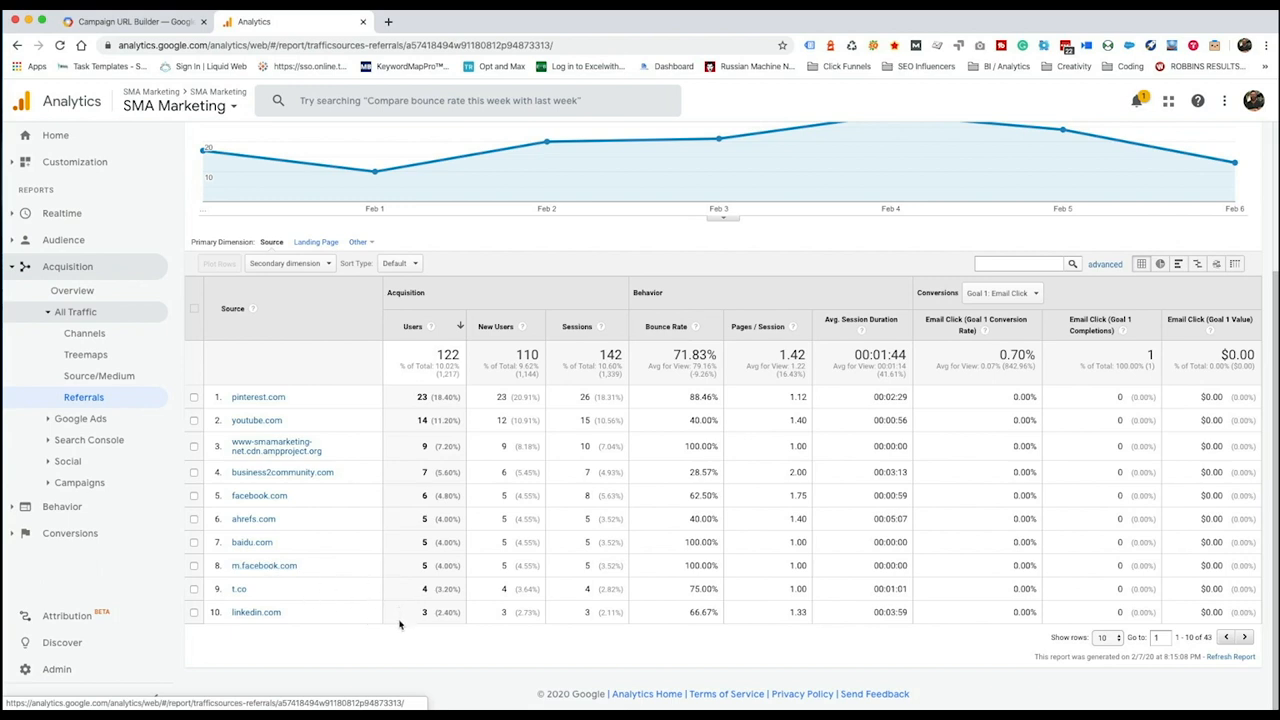
pyautogui.moveTo(267, 632)
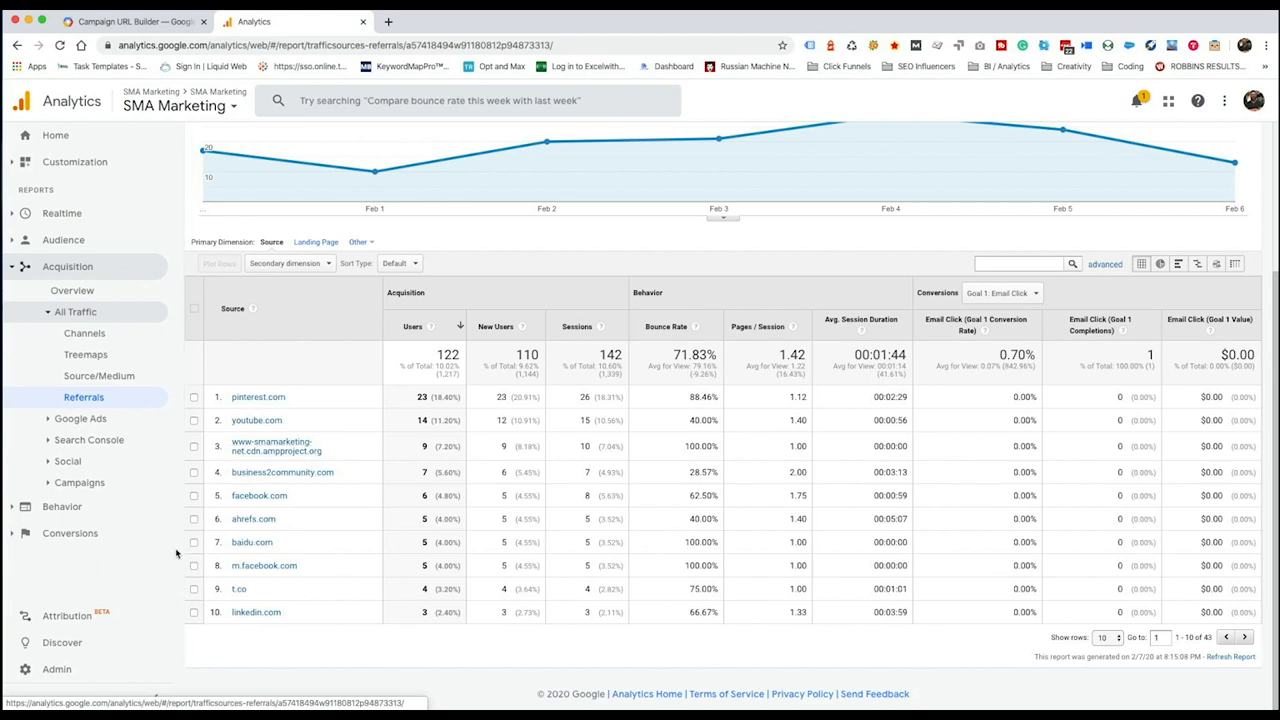
pyautogui.moveTo(79, 483)
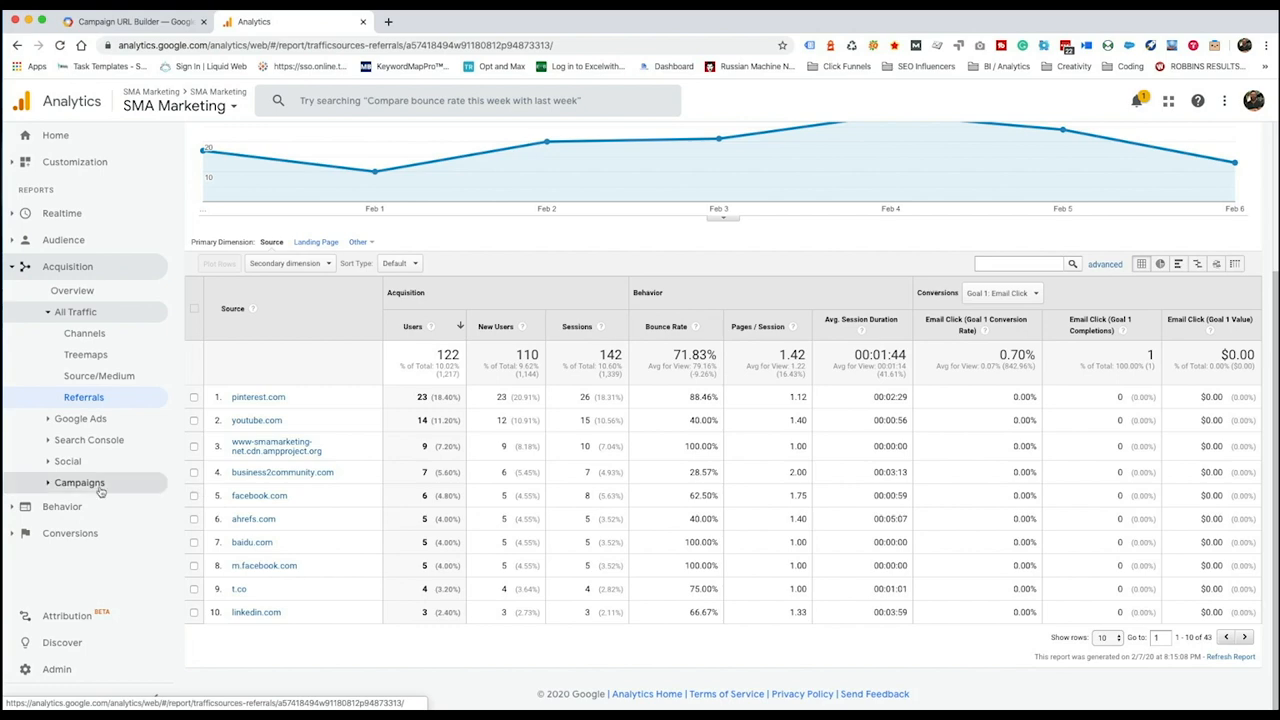
# Expand Acquisition > Campaigns and open the All Campaigns report
pyautogui.click(79, 482)
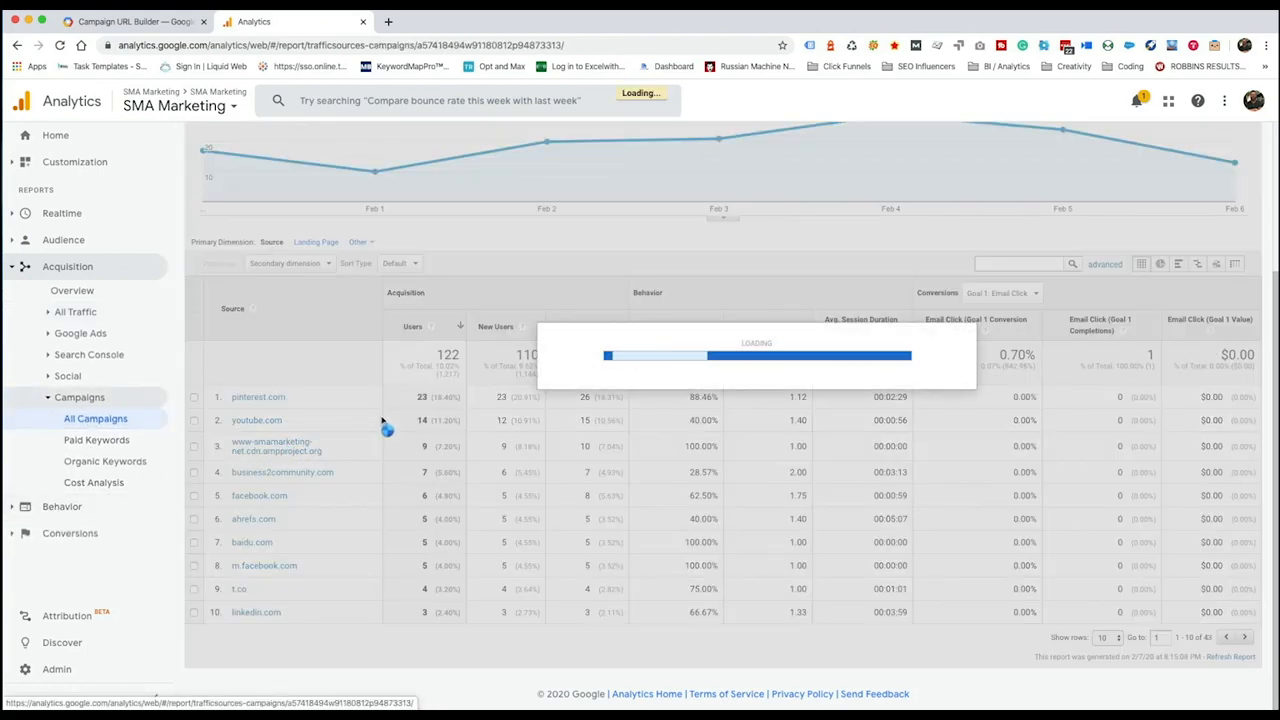
pyautogui.click(277, 241)
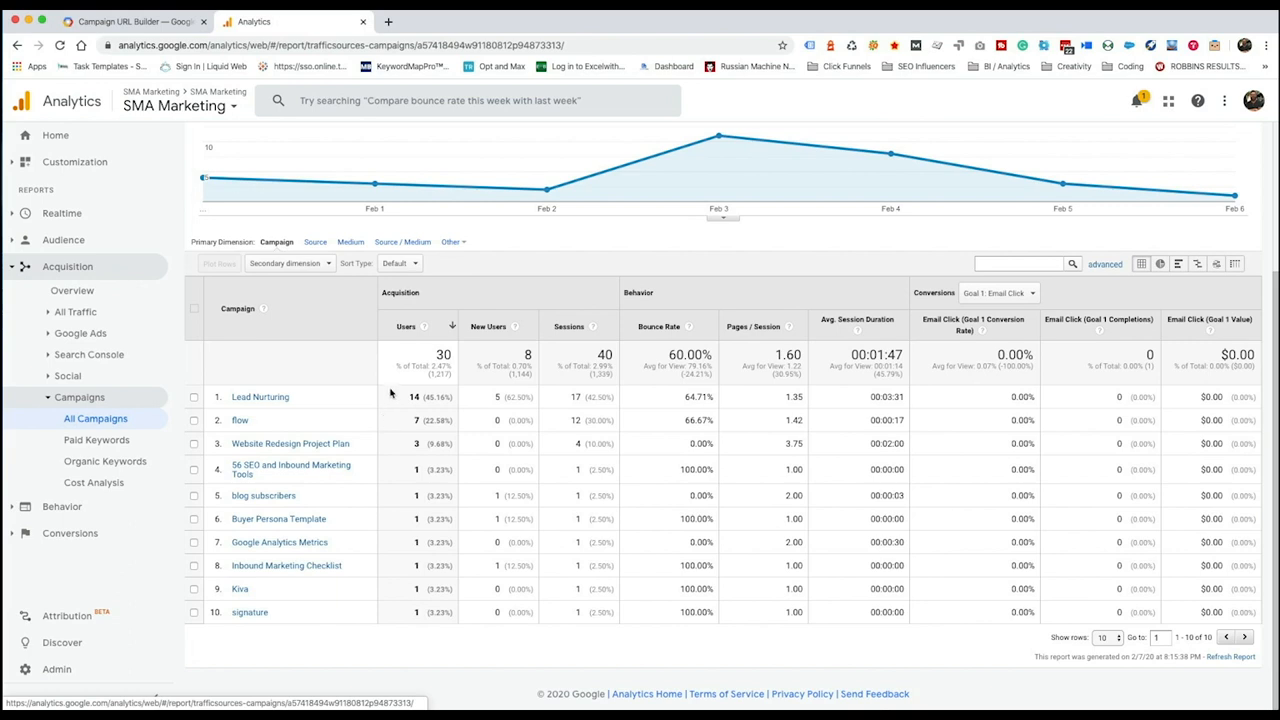
pyautogui.moveTo(295, 557)
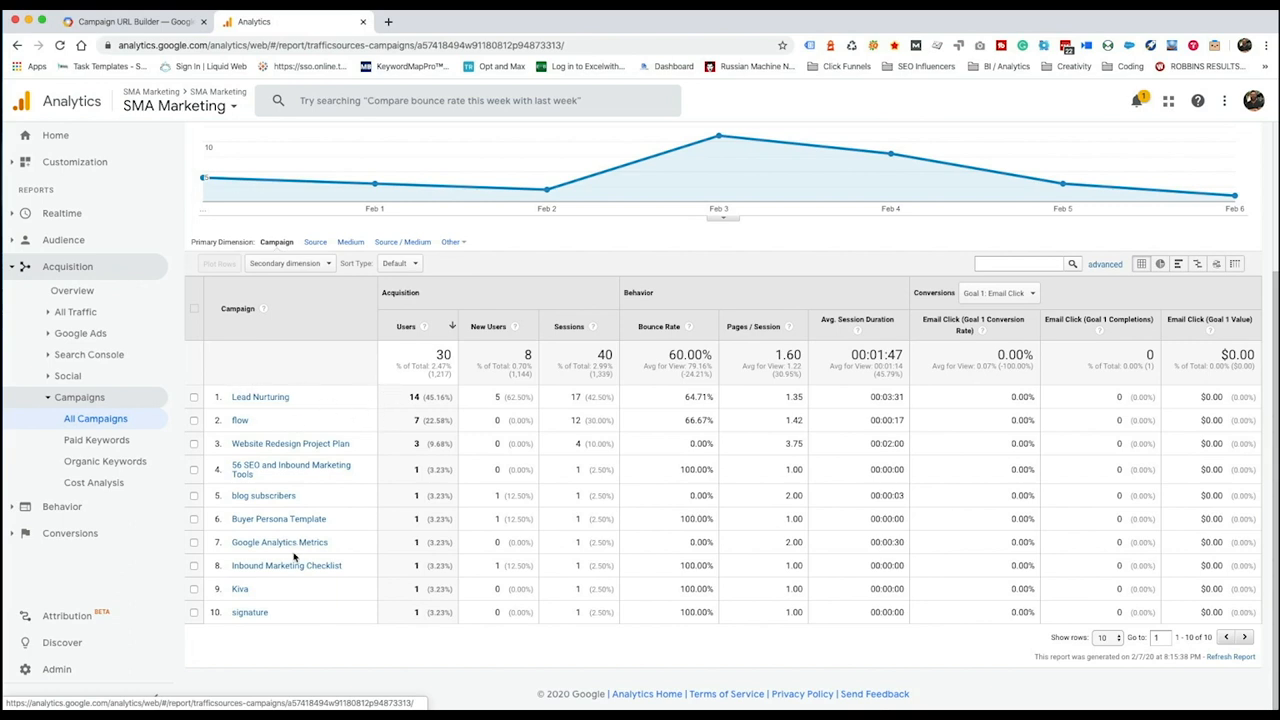
pyautogui.moveTo(264, 578)
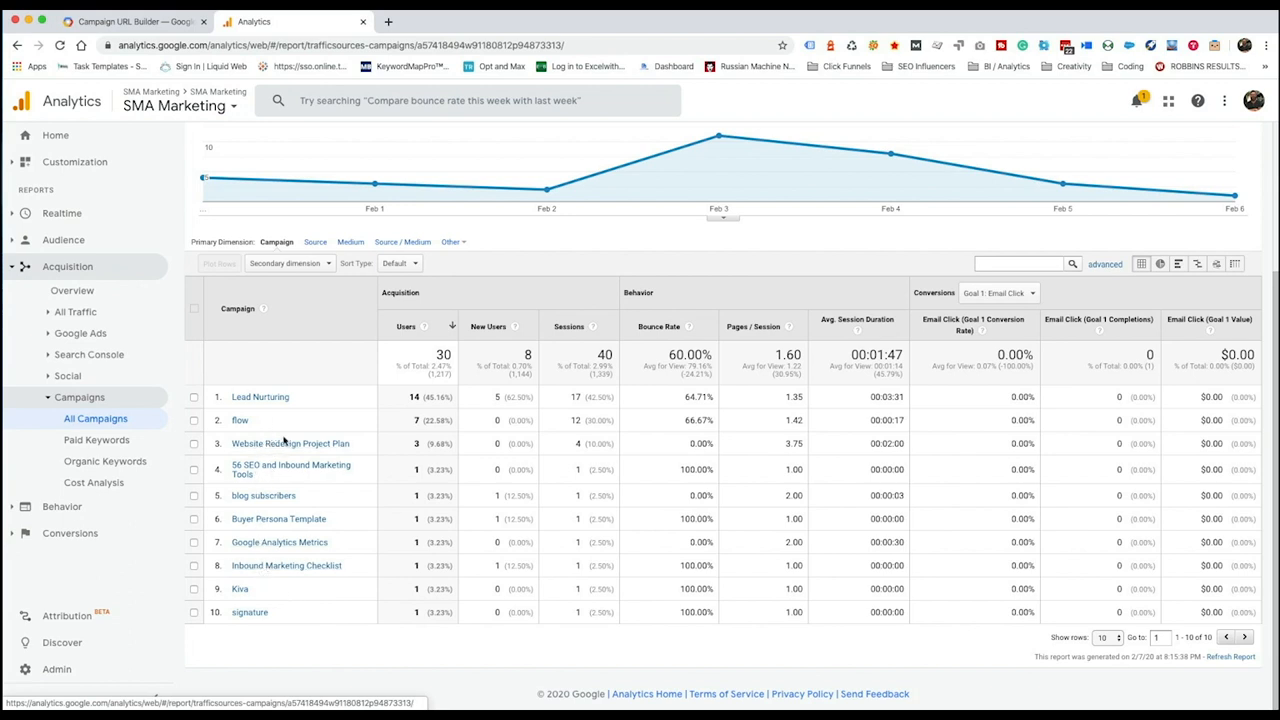
pyautogui.moveTo(253, 440)
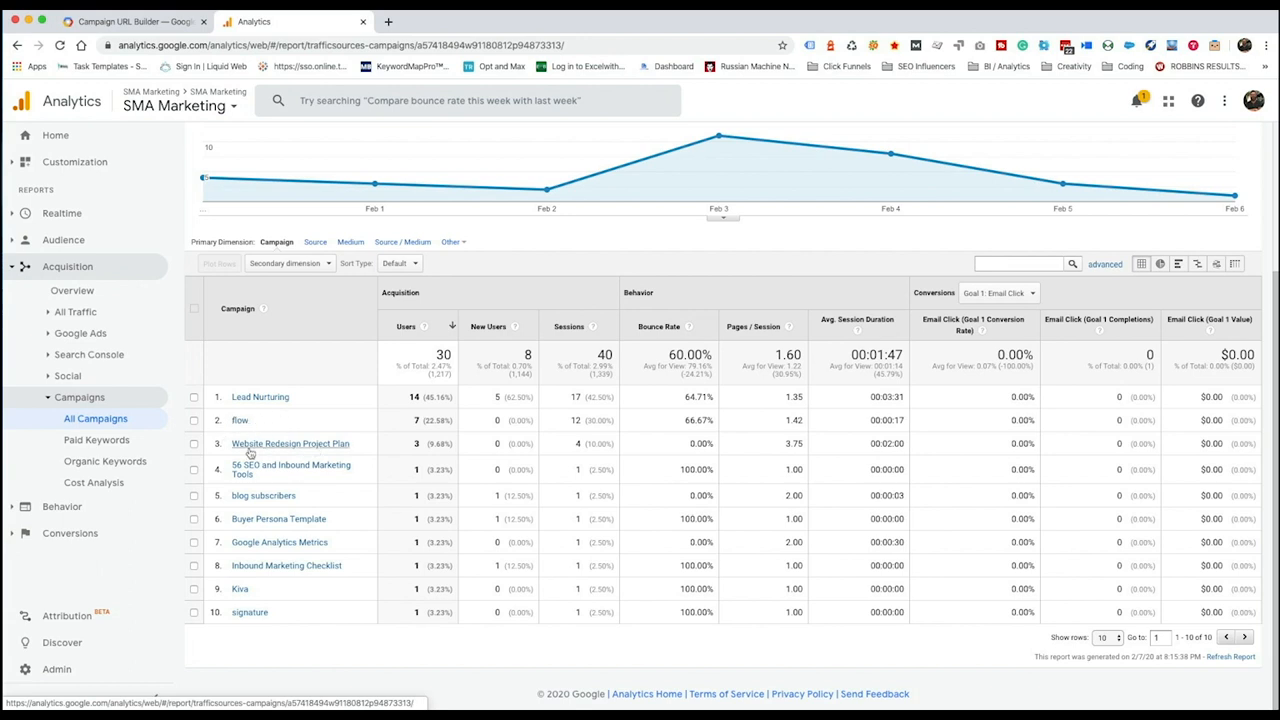
pyautogui.moveTo(240, 589)
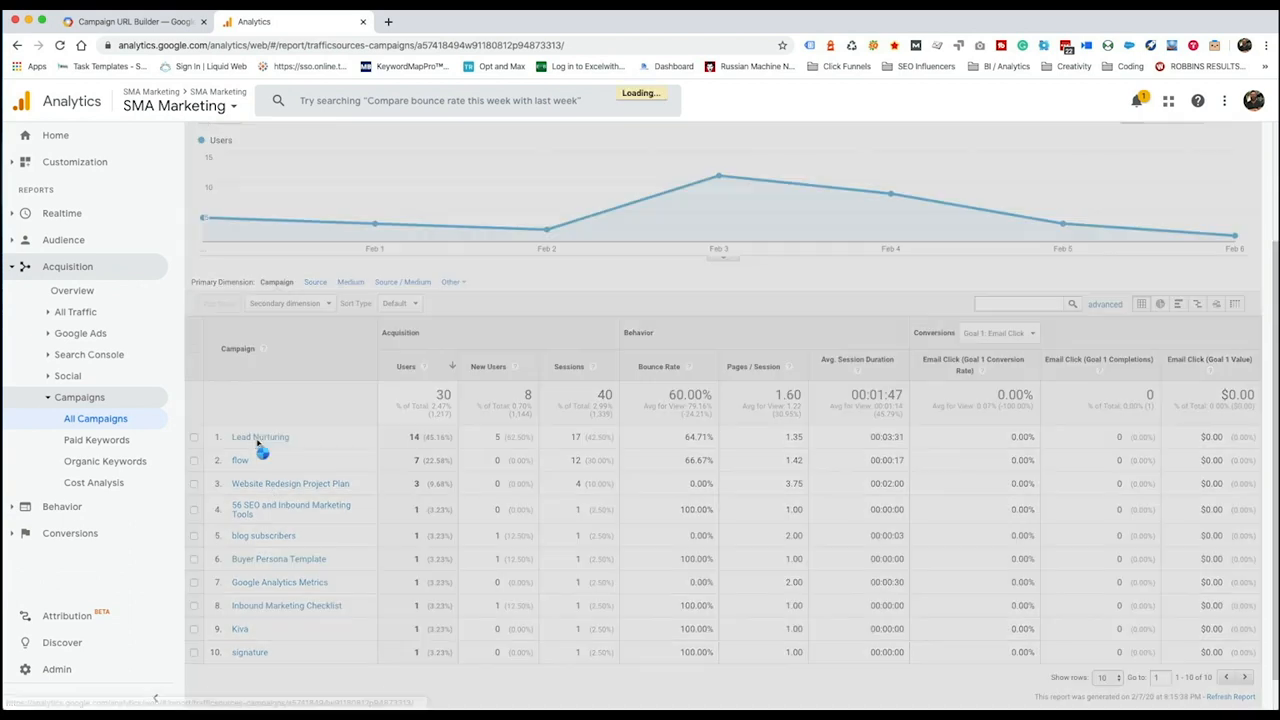
# Drill into Lead Nurturing to see its hs_automation / email source with 14 users
pyautogui.click(260, 437)
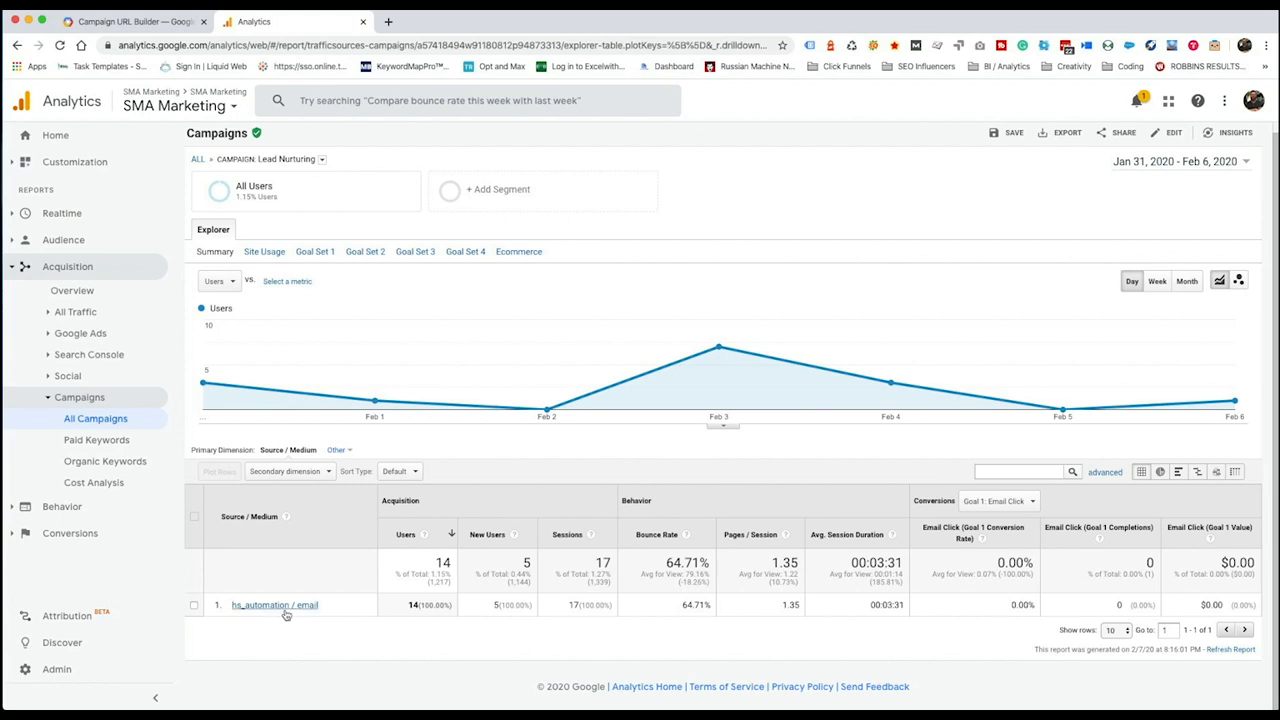
pyautogui.moveTo(282, 562)
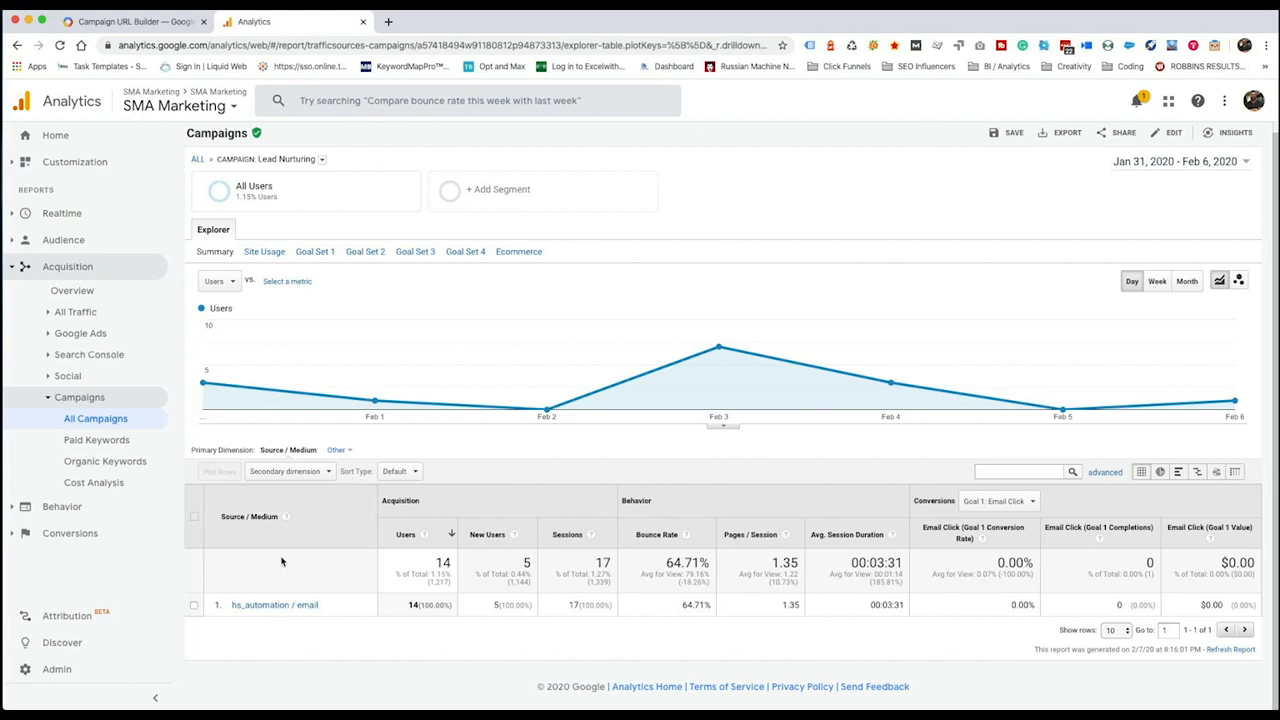
pyautogui.moveTo(441, 607)
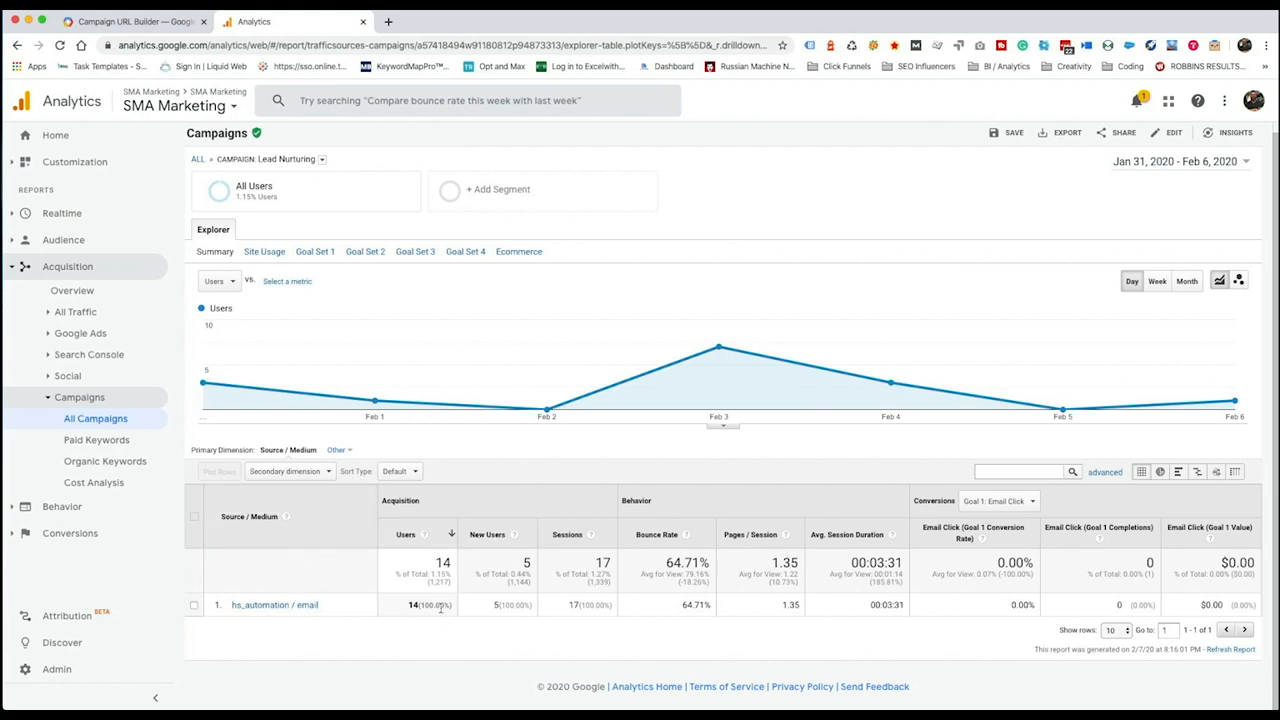
pyautogui.moveTo(398, 631)
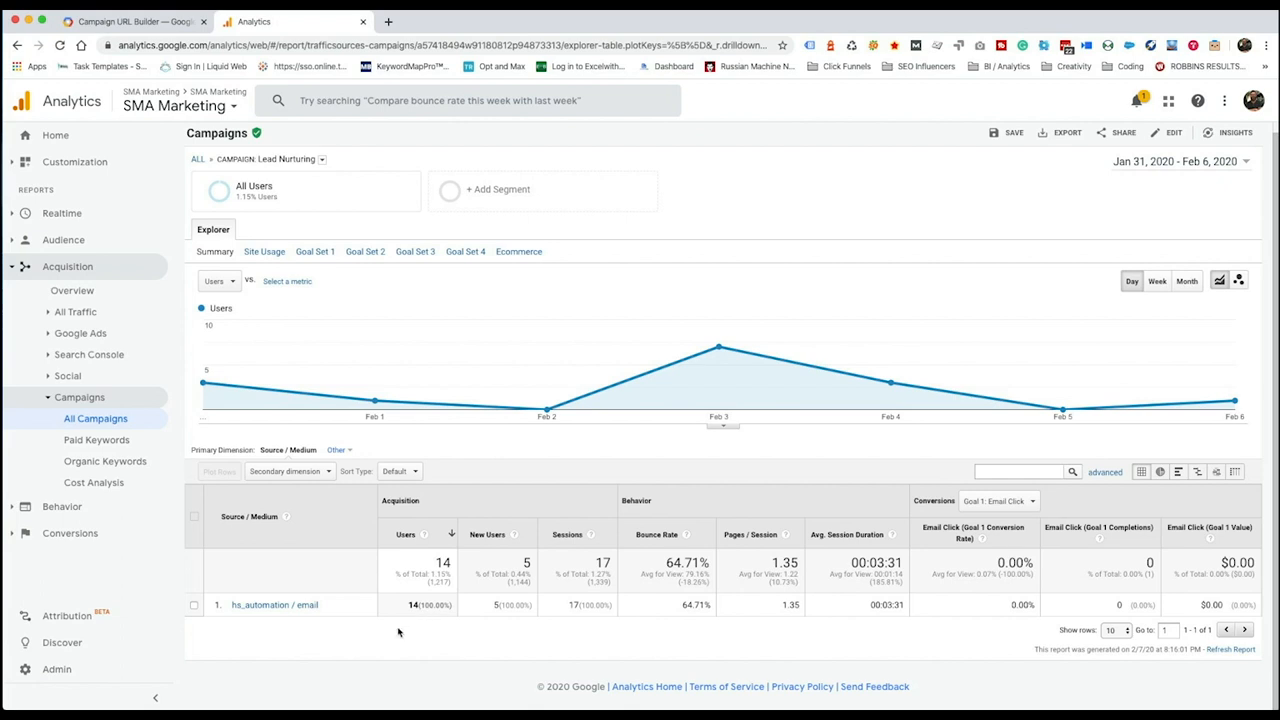
pyautogui.moveTo(396, 631)
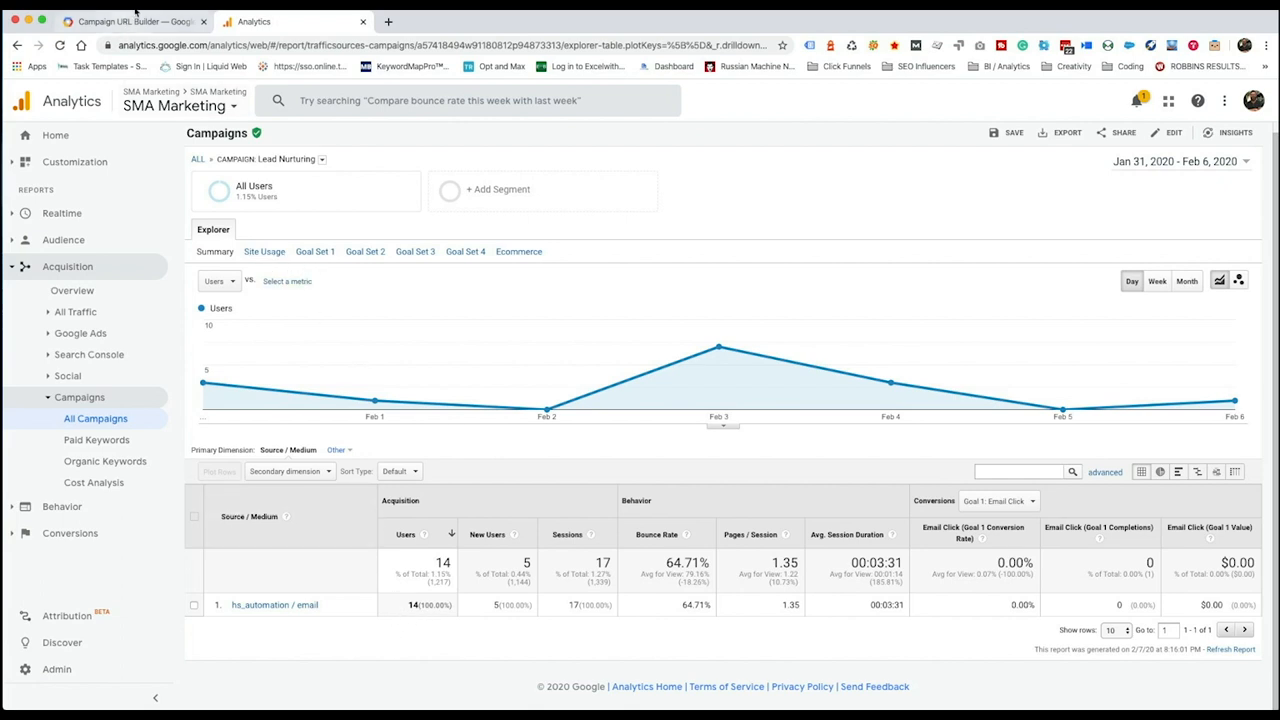
# Switch back to the Campaign URL Builder showing the pr-site/referral/guestpost URL
pyautogui.click(130, 21)
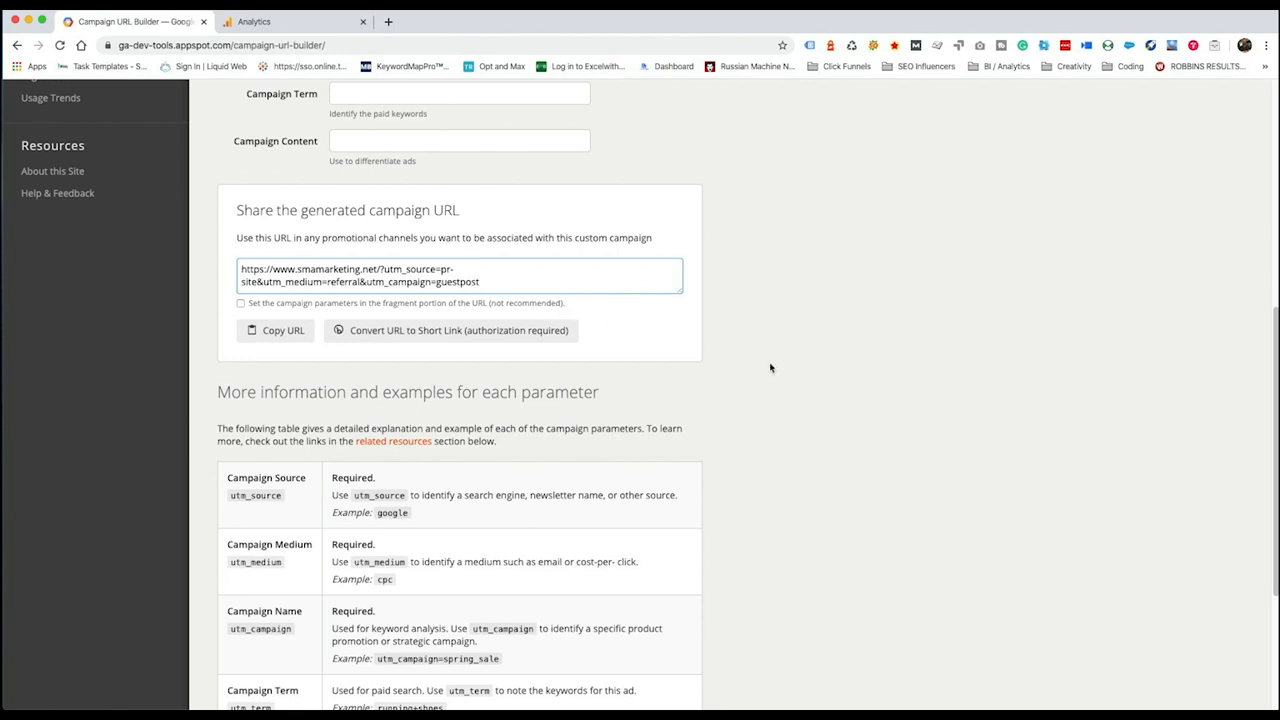
pyautogui.moveTo(315, 131)
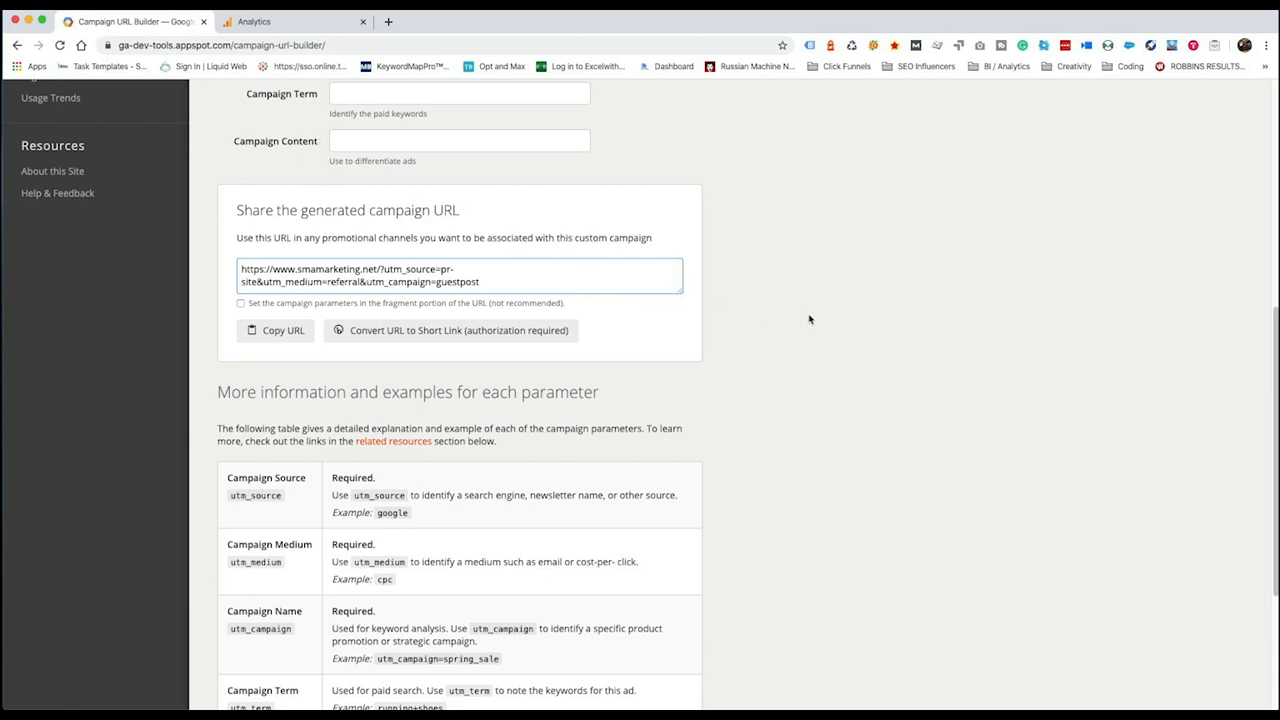
pyautogui.moveTo(818, 313)
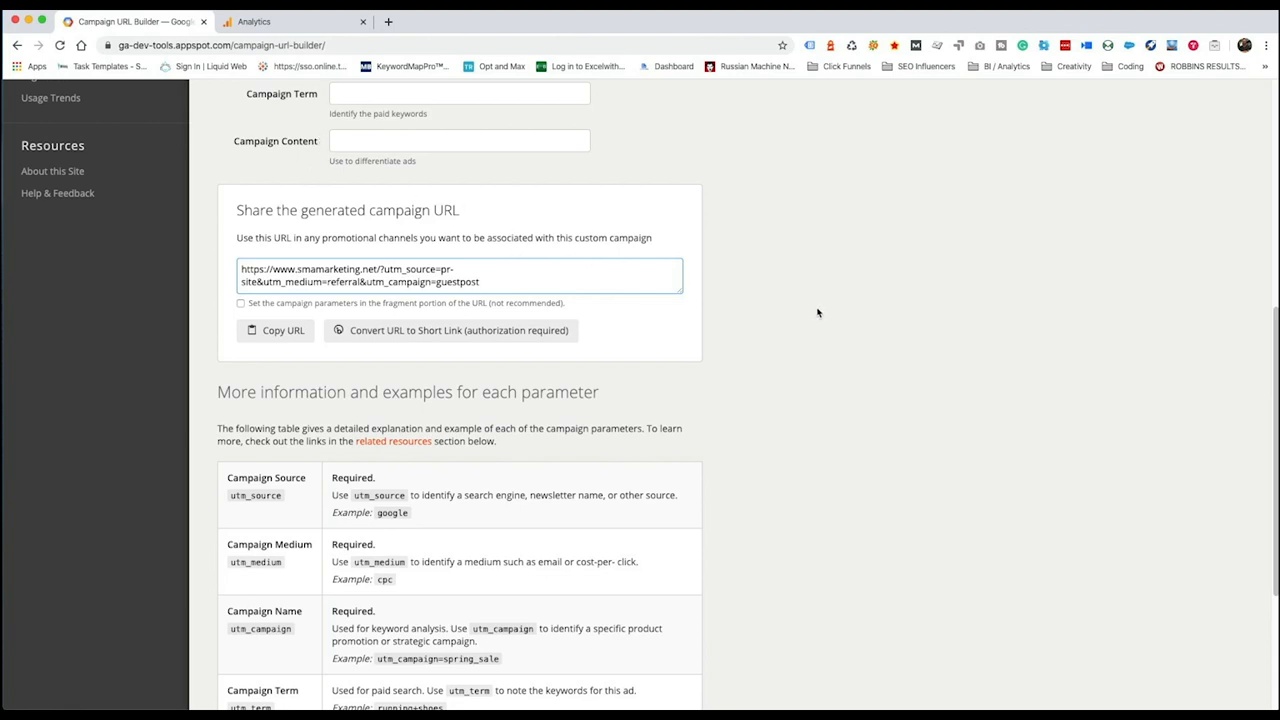